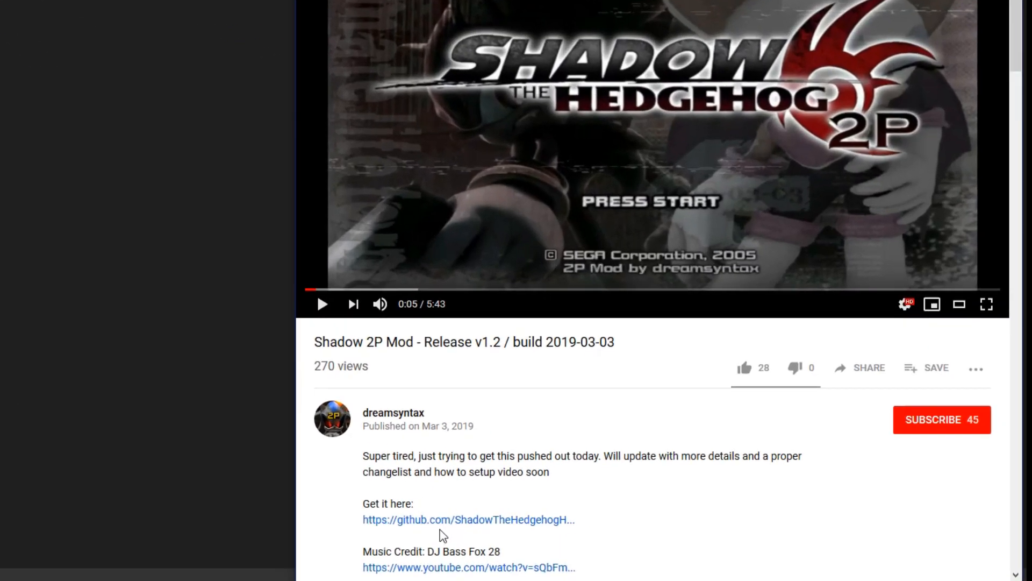
# Follow the video's GitHub link and scroll through the v1.2 release notes
pyautogui.click(468, 518)
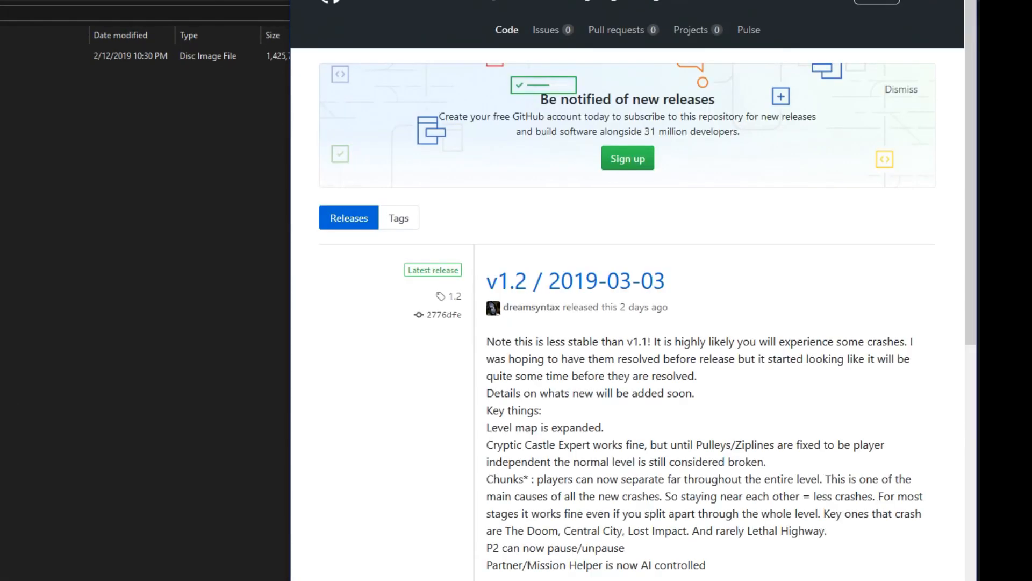
pyautogui.scroll(-3)
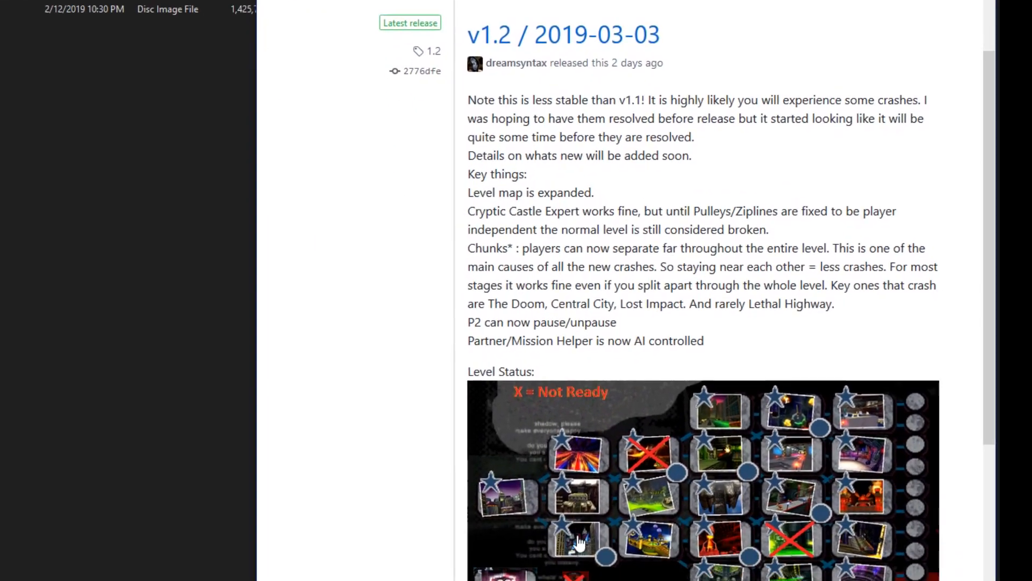
pyautogui.scroll(-3)
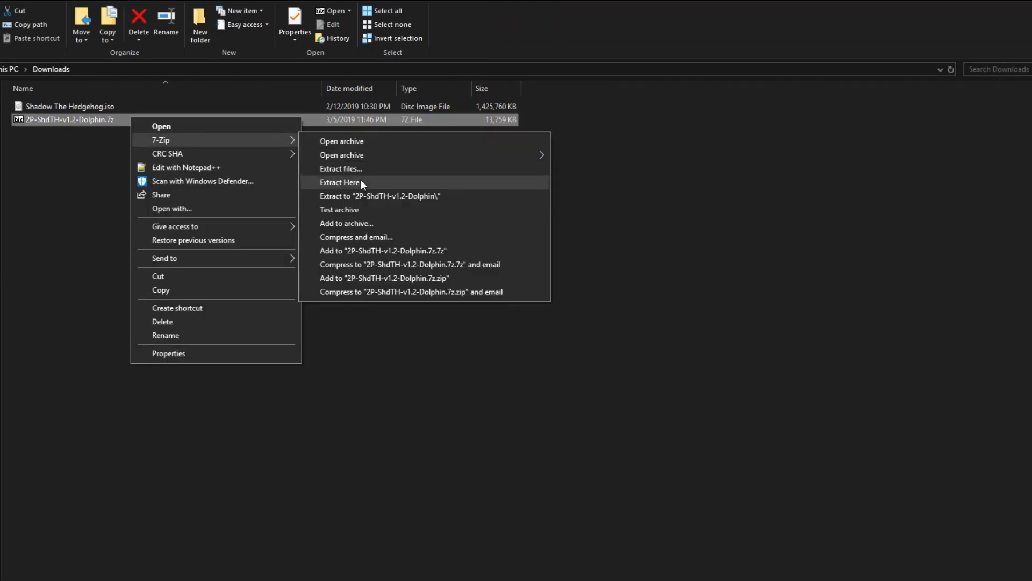
# Extract 2P-ShdTH-v1.2-Dolphin.7z with 7-Zip and read its HOW TO PLAY.txt
pyautogui.click(340, 183)
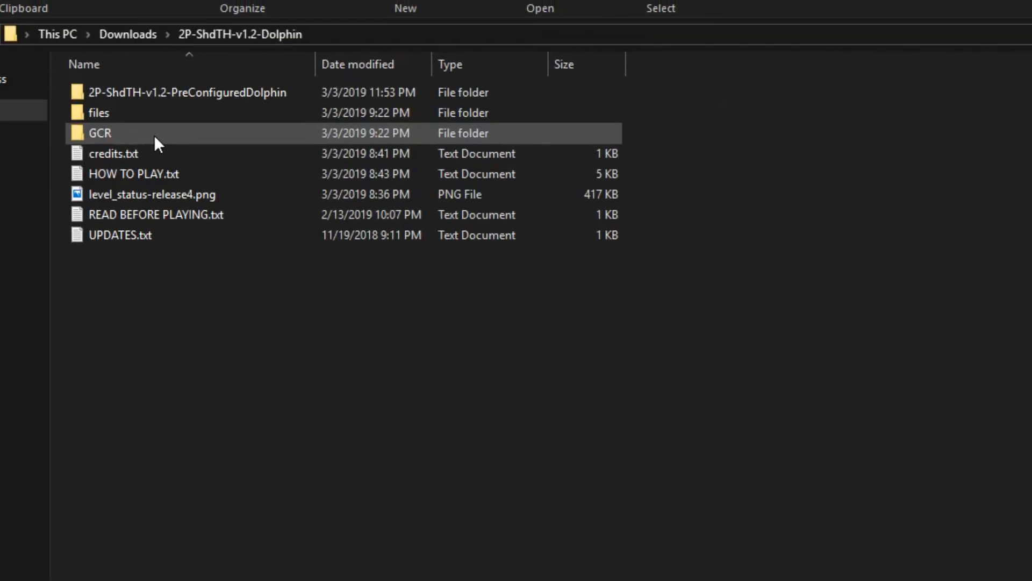
pyautogui.click(133, 173)
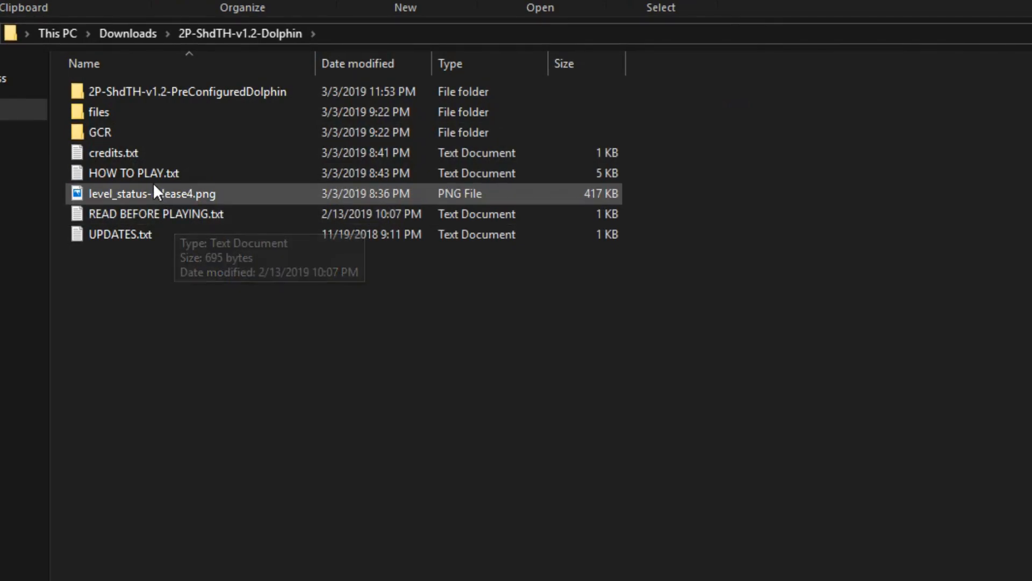
pyautogui.doubleClick(134, 172)
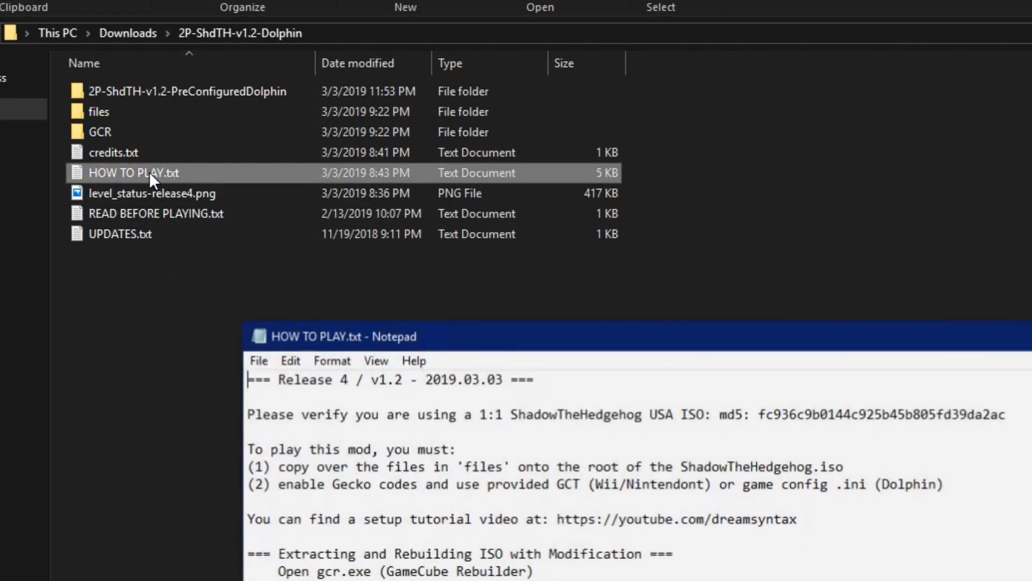
pyautogui.scroll(-3)
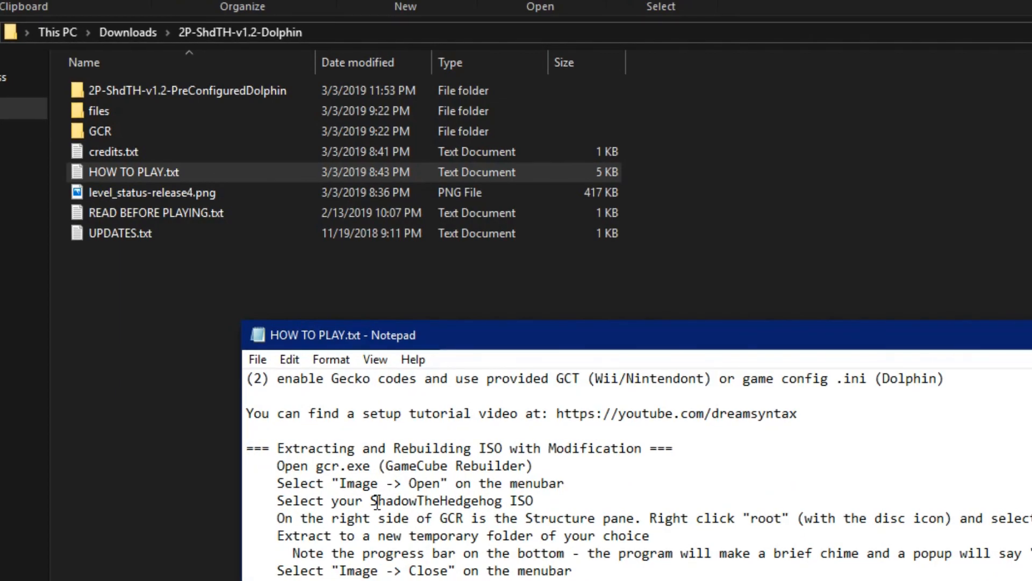
pyautogui.click(113, 152)
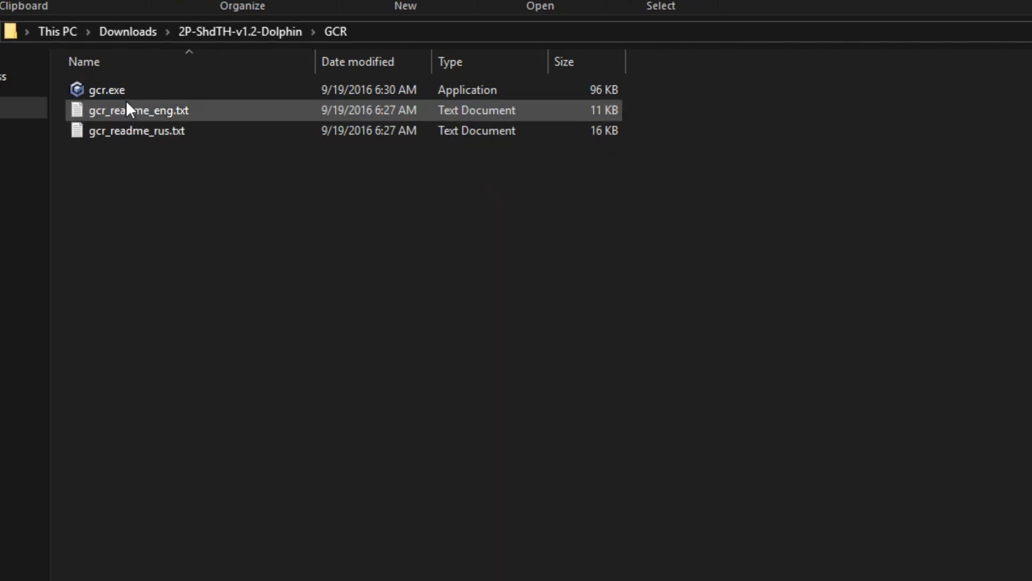
# Launch gcr.exe and load the Shadow The Hedgehog ISO via Image > Open
pyautogui.doubleClick(107, 89)
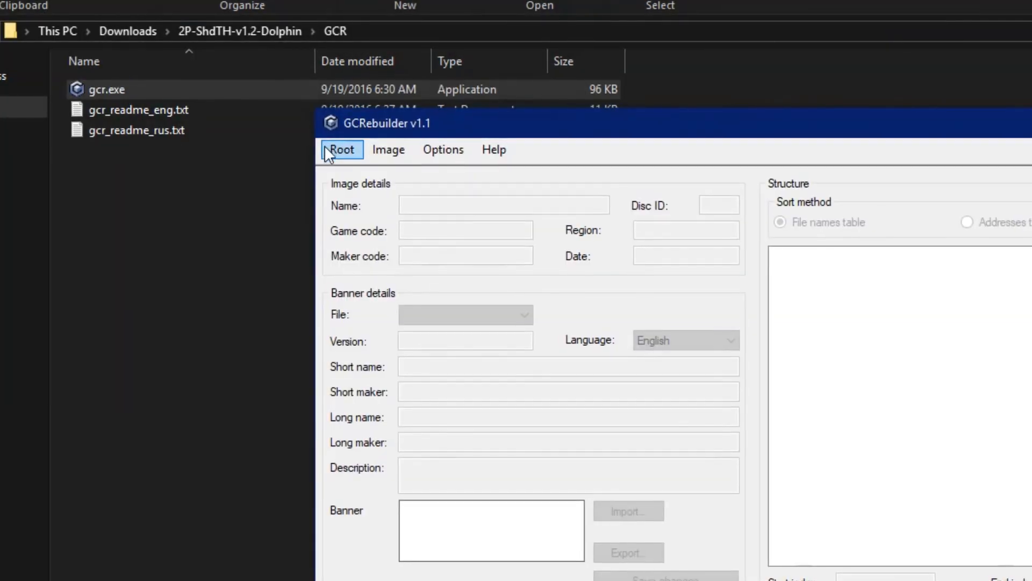
pyautogui.click(388, 149)
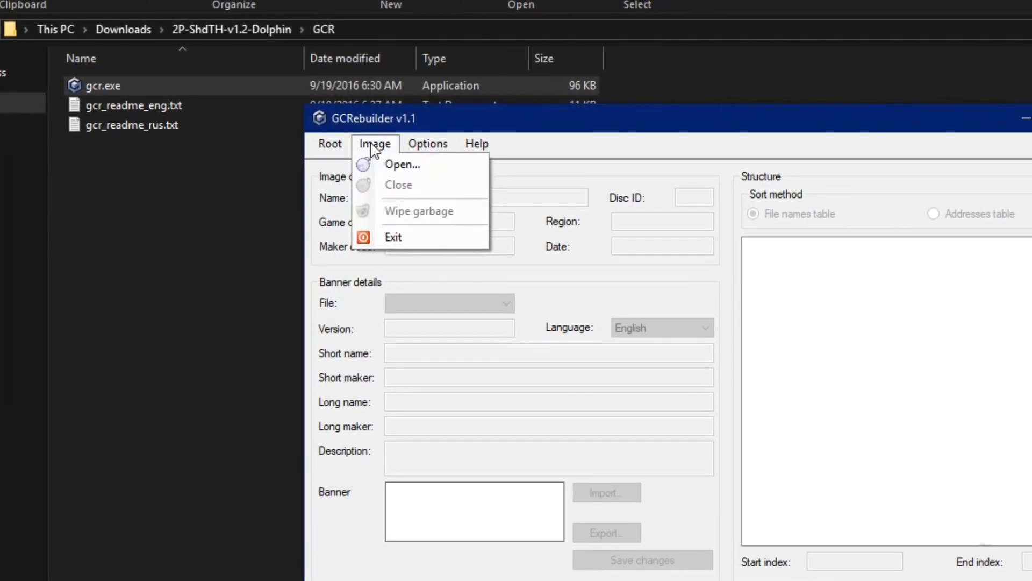
pyautogui.click(402, 164)
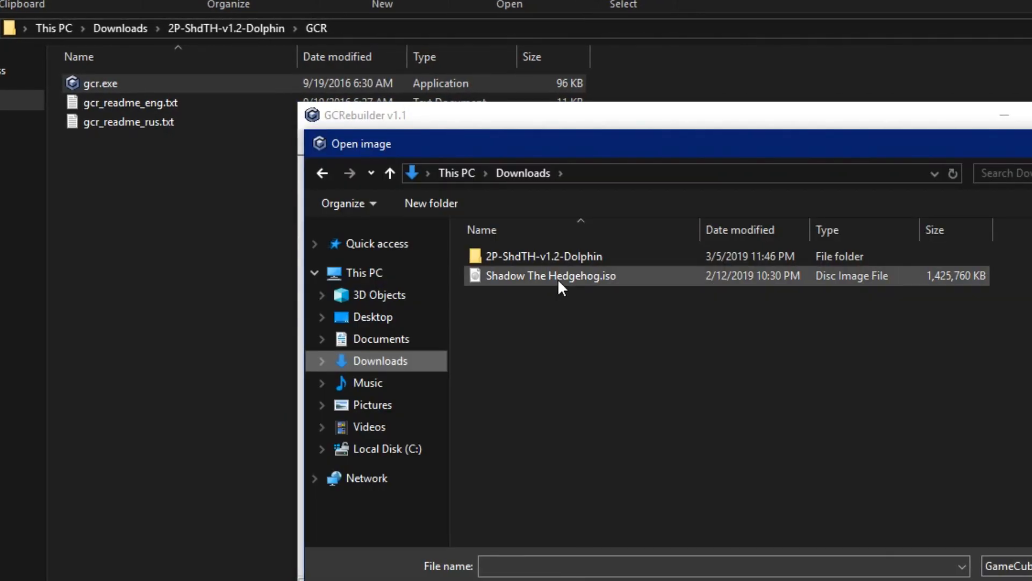
pyautogui.click(550, 276)
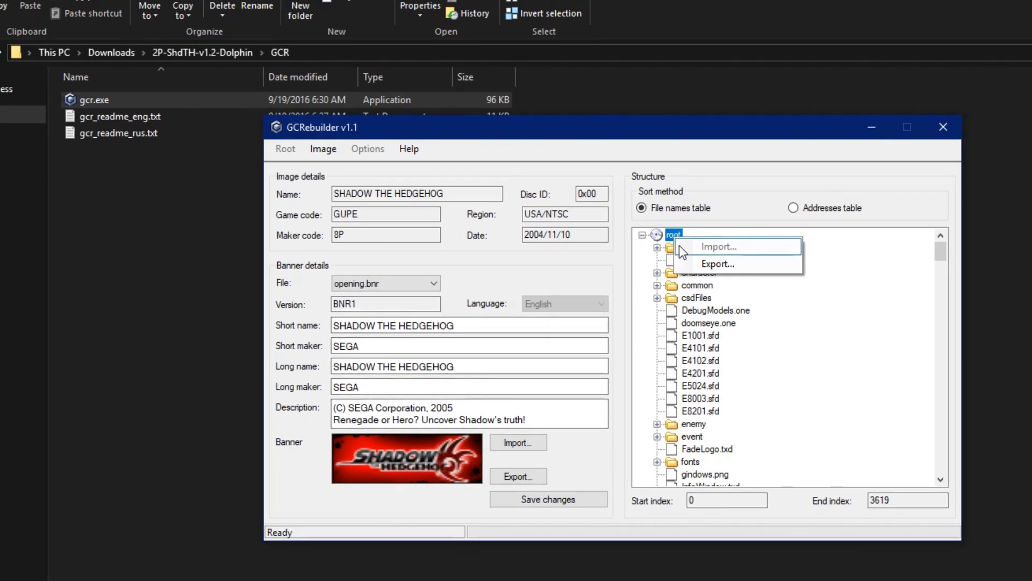
# Export the disc root into a new 2P-ShdTHv1.2 folder in Downloads
pyautogui.click(718, 264)
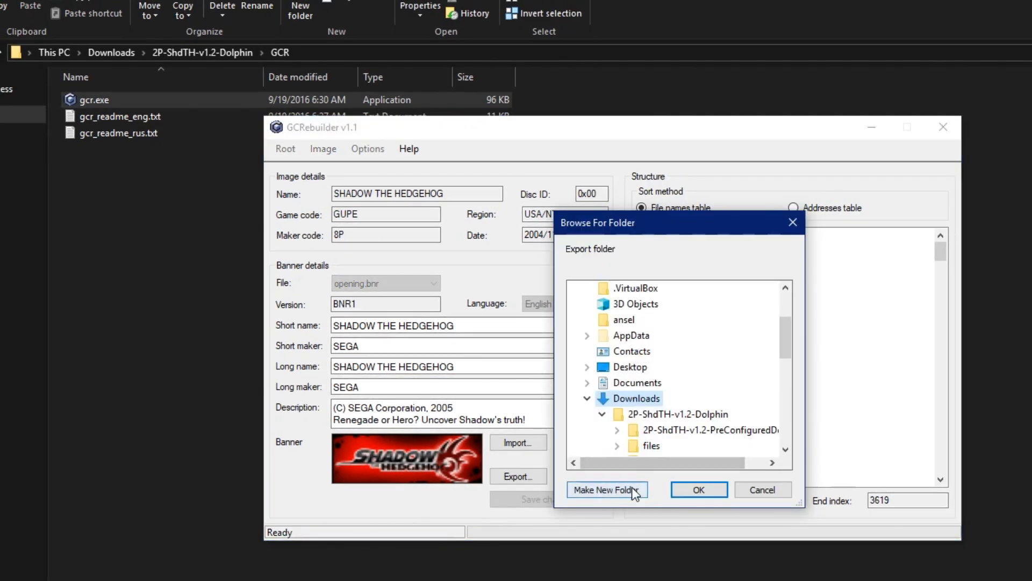
pyautogui.click(605, 490)
pyautogui.write('2P-ShdTHv1.2')
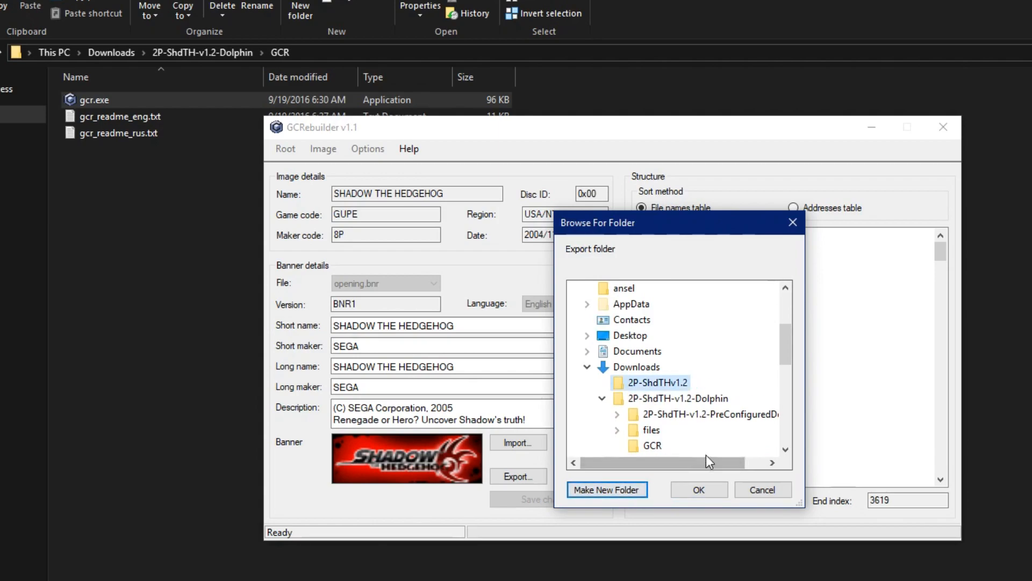
pyautogui.click(698, 490)
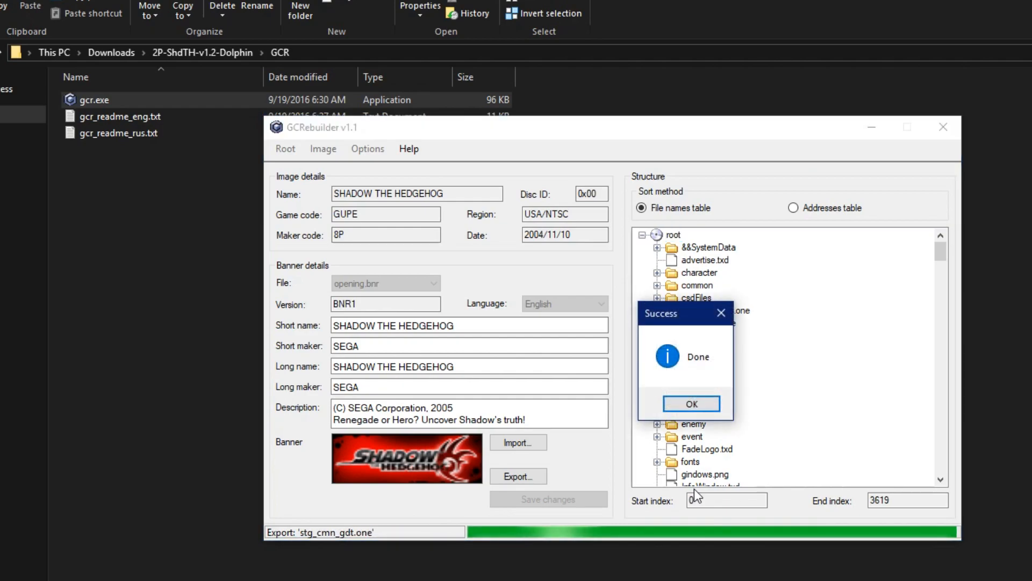
# Dismiss the export message and close the Shadow ISO in GCRebuilder
pyautogui.click(691, 403)
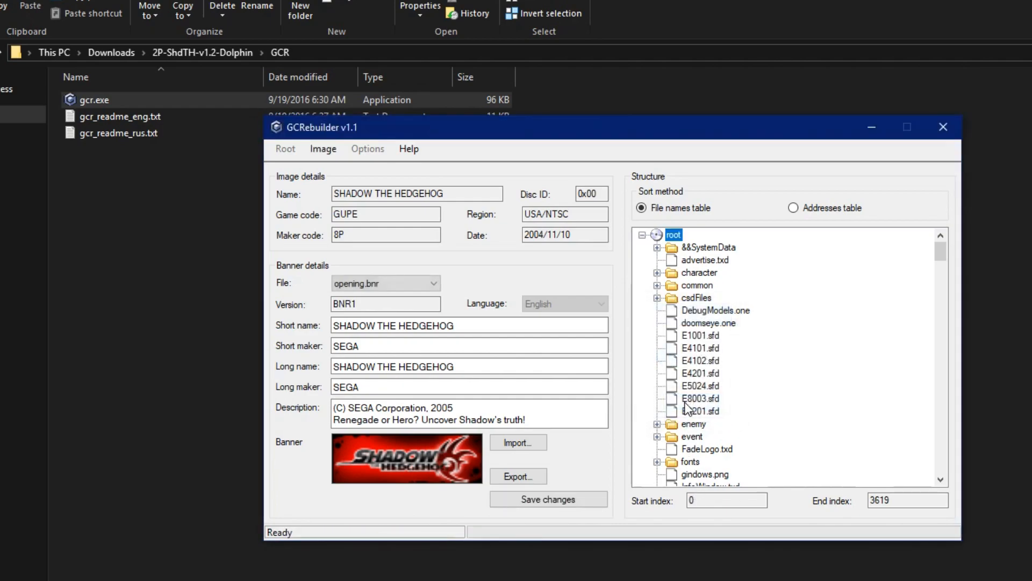
pyautogui.click(323, 148)
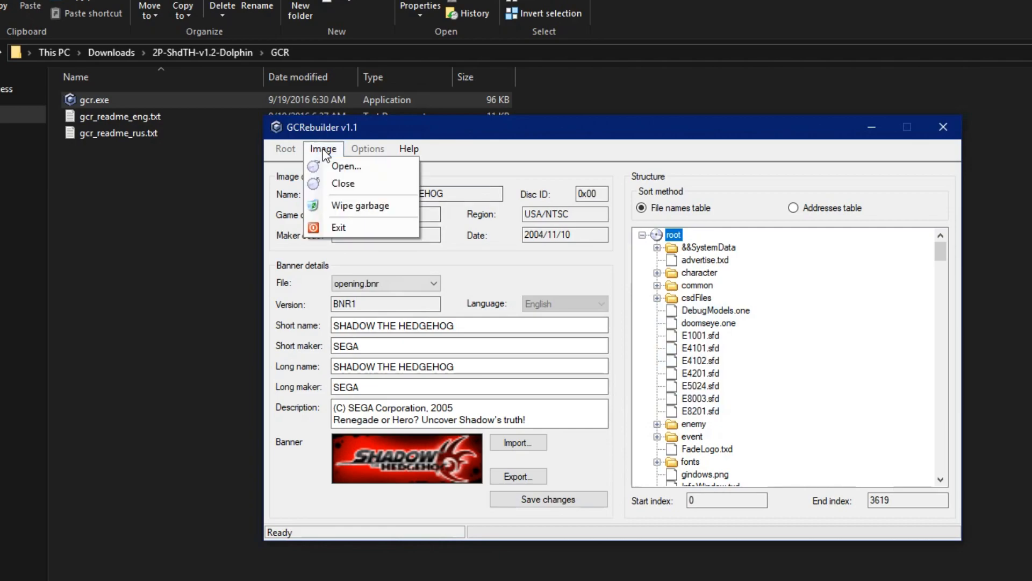
pyautogui.click(343, 182)
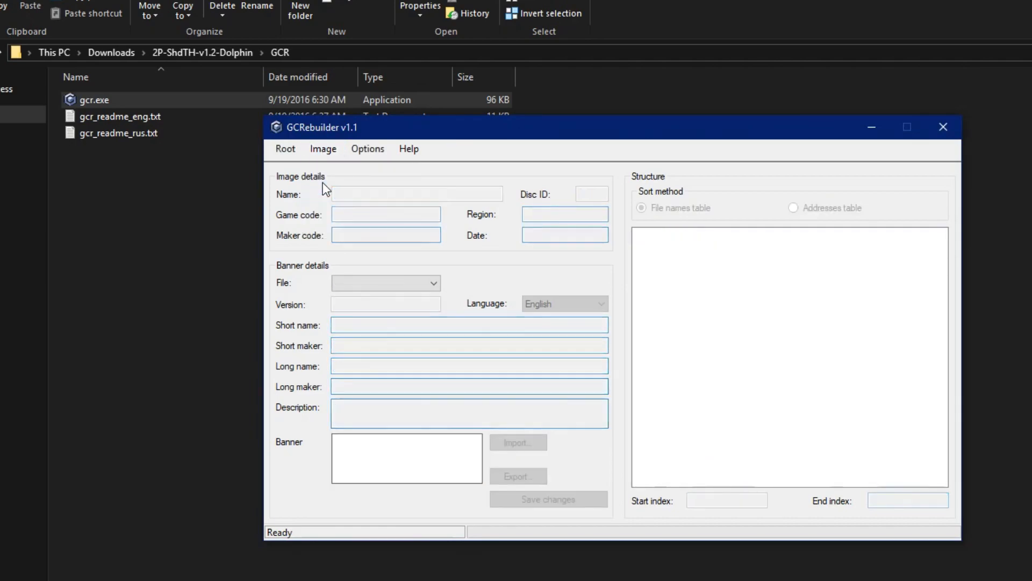
pyautogui.click(943, 127)
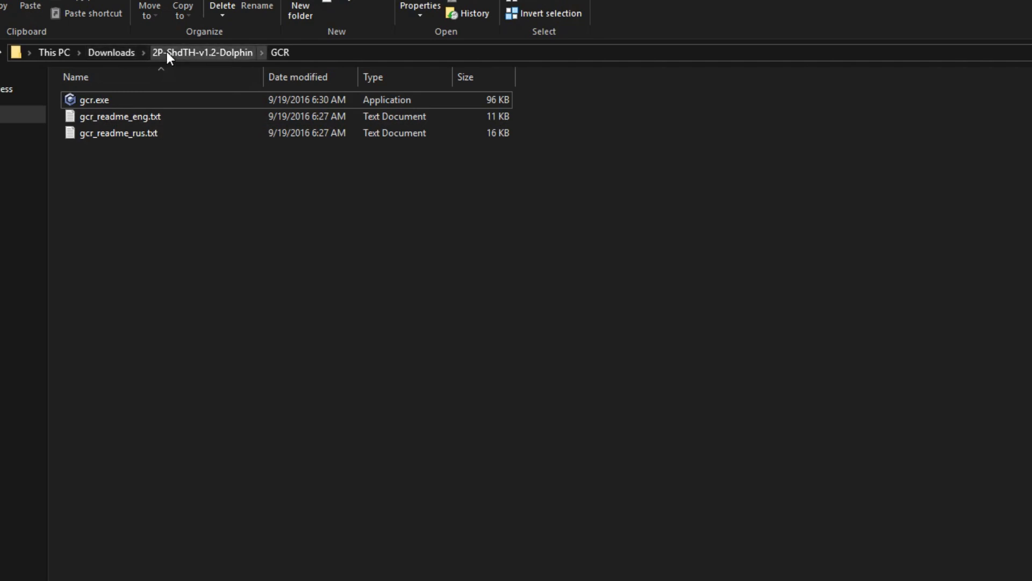
# Copy the mod's 'files' contents into 2P-ShdTHv1.2\root, replacing the same-named originals
pyautogui.click(202, 51)
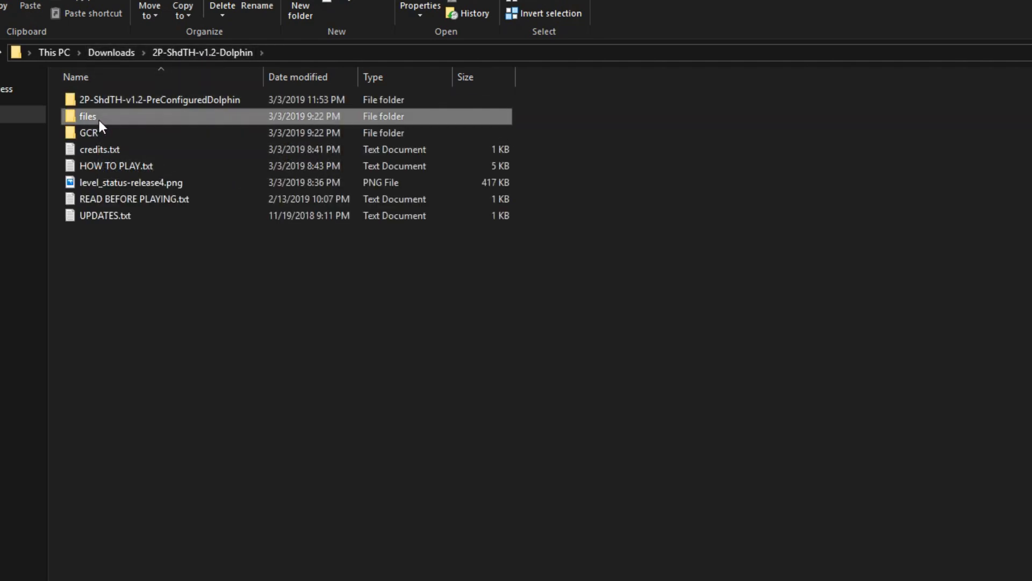
pyautogui.doubleClick(87, 116)
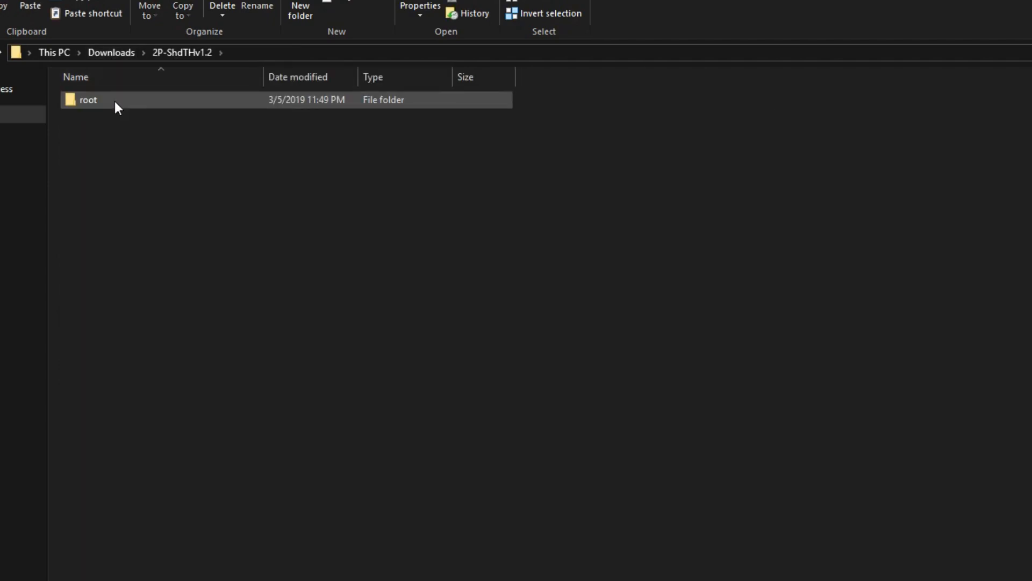
pyautogui.doubleClick(87, 99)
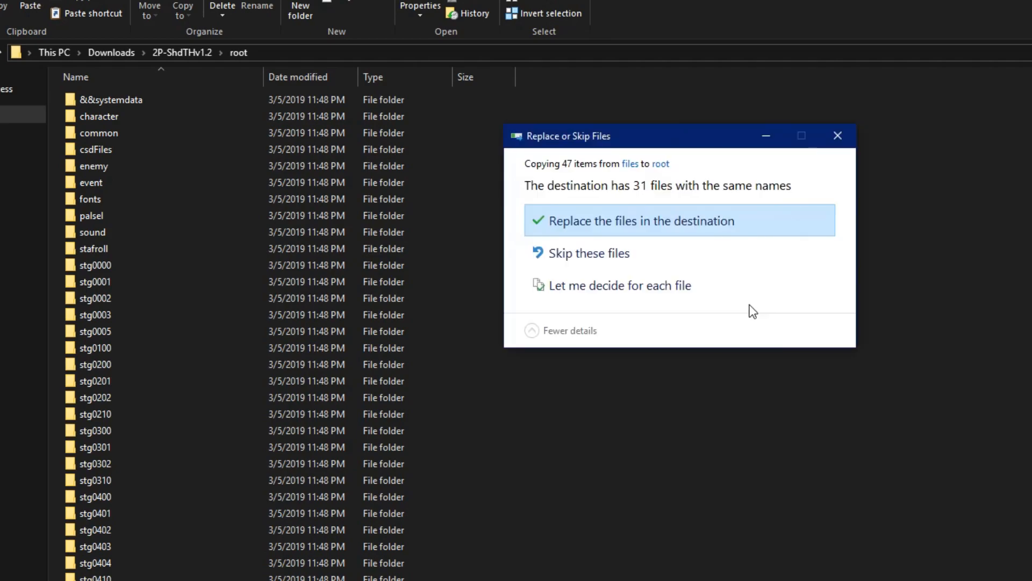
pyautogui.click(639, 219)
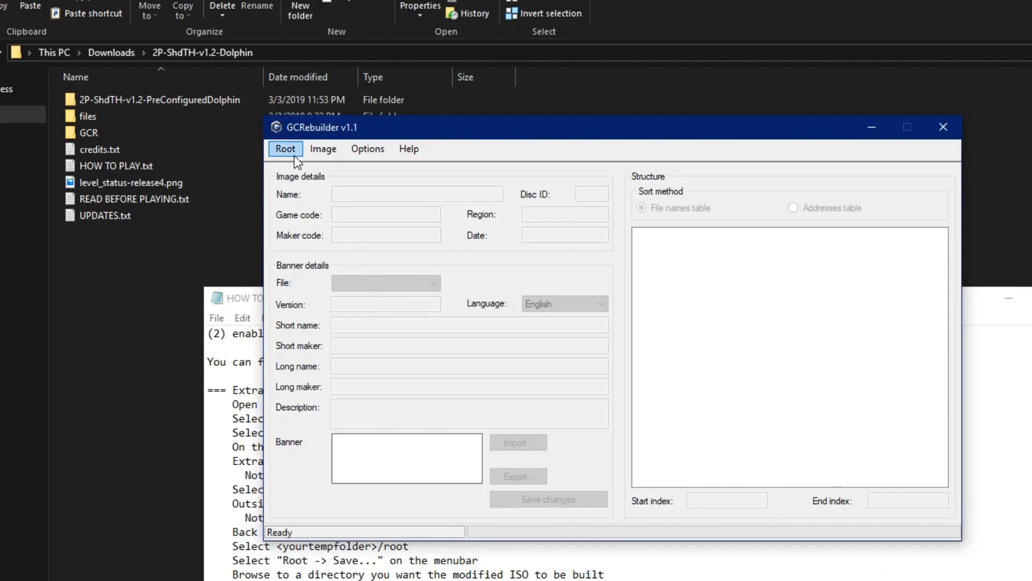
# Load the modded root folder, rebuild it into the 2P Shadow ISO, then close GCRebuilder
pyautogui.click(285, 149)
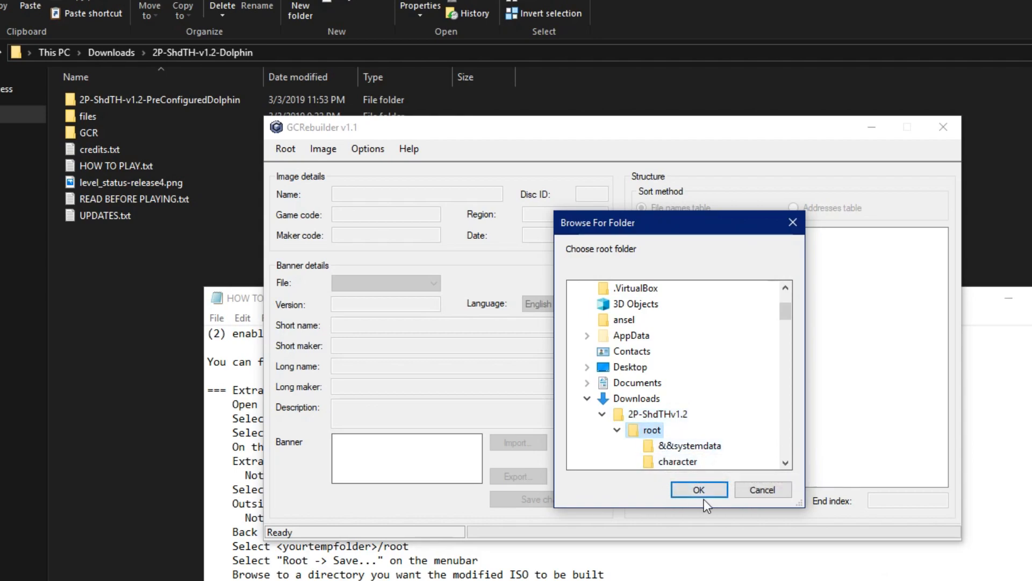
pyautogui.click(698, 489)
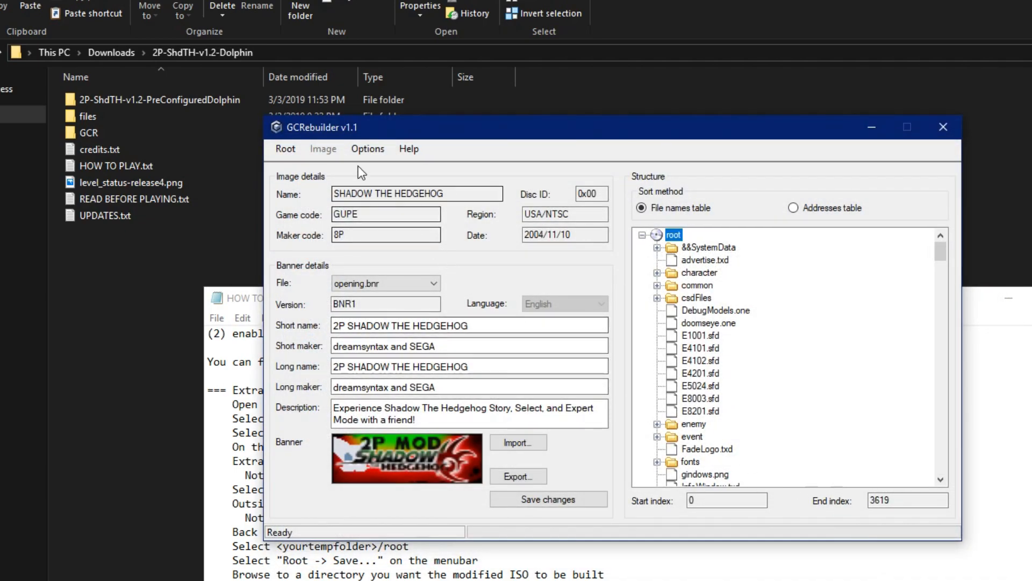
pyautogui.click(284, 149)
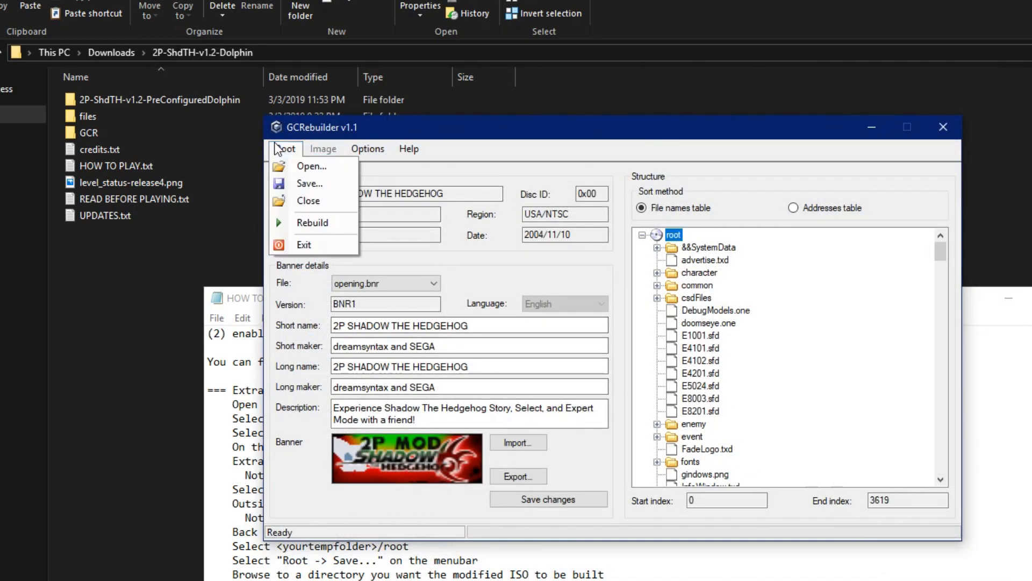
pyautogui.click(312, 222)
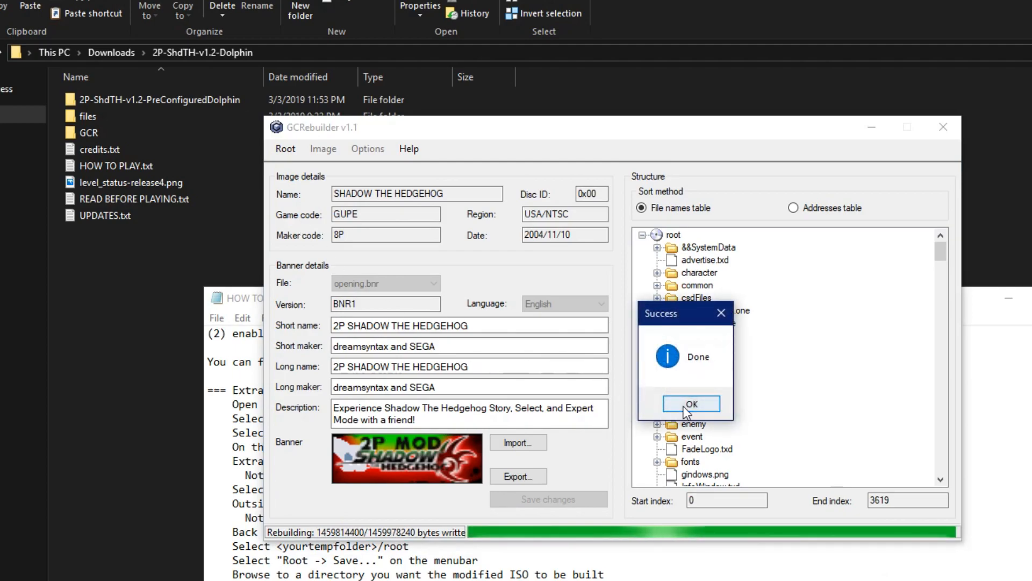
pyautogui.click(691, 403)
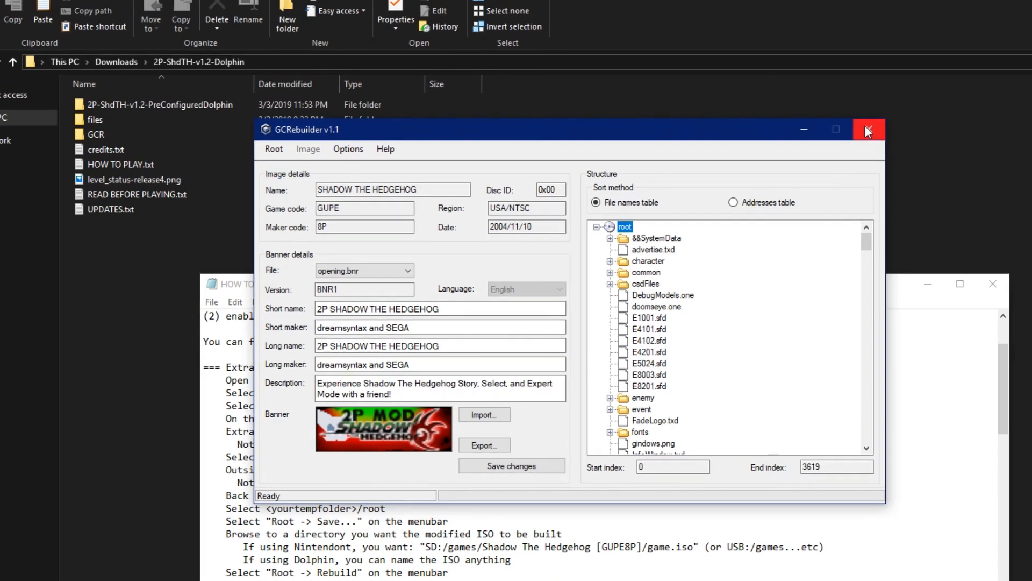
pyautogui.click(868, 129)
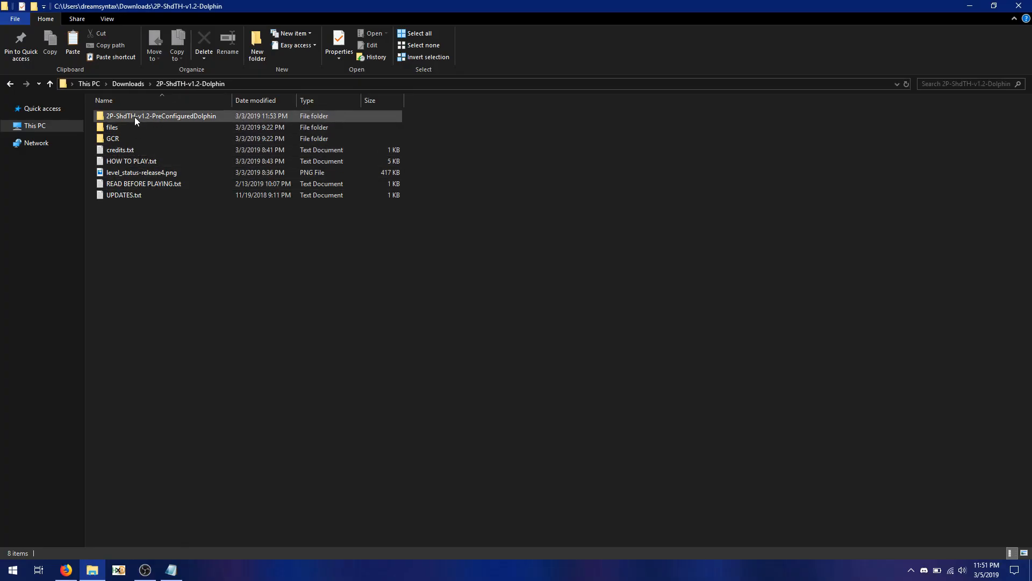
# Launch Dolphin.exe from the 2P-ShdTH-v1.2-PreConfiguredDolphin folder
pyautogui.doubleClick(162, 116)
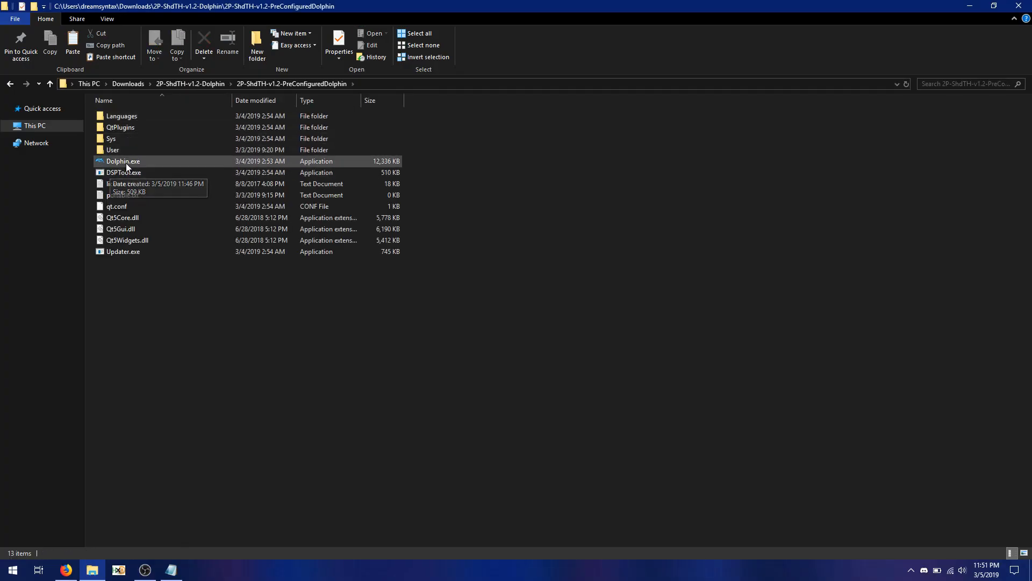
pyautogui.doubleClick(123, 160)
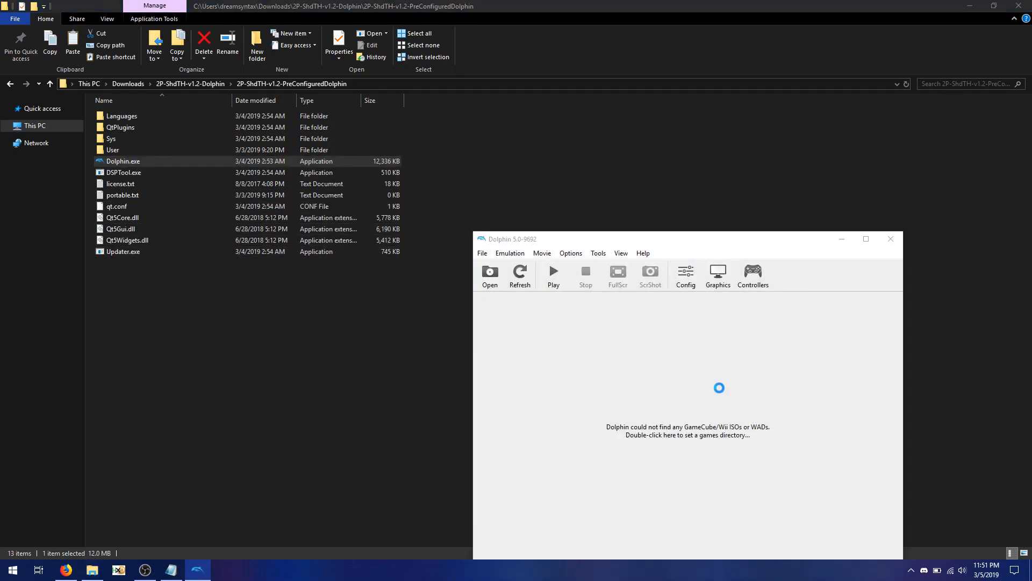
# Set Downloads as Dolphin's games directory and select the 2P mod entry
pyautogui.doubleClick(687, 430)
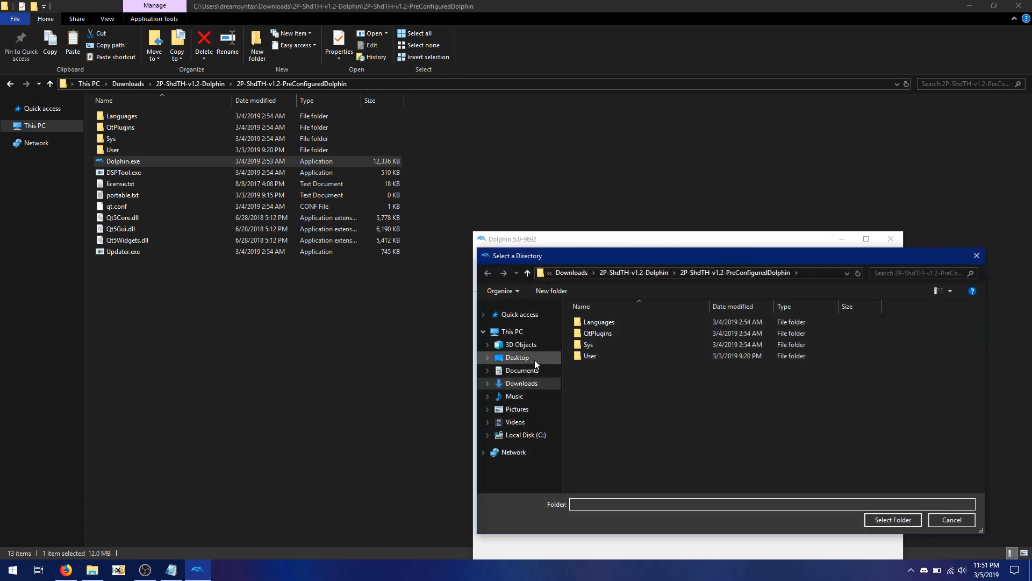
pyautogui.click(521, 383)
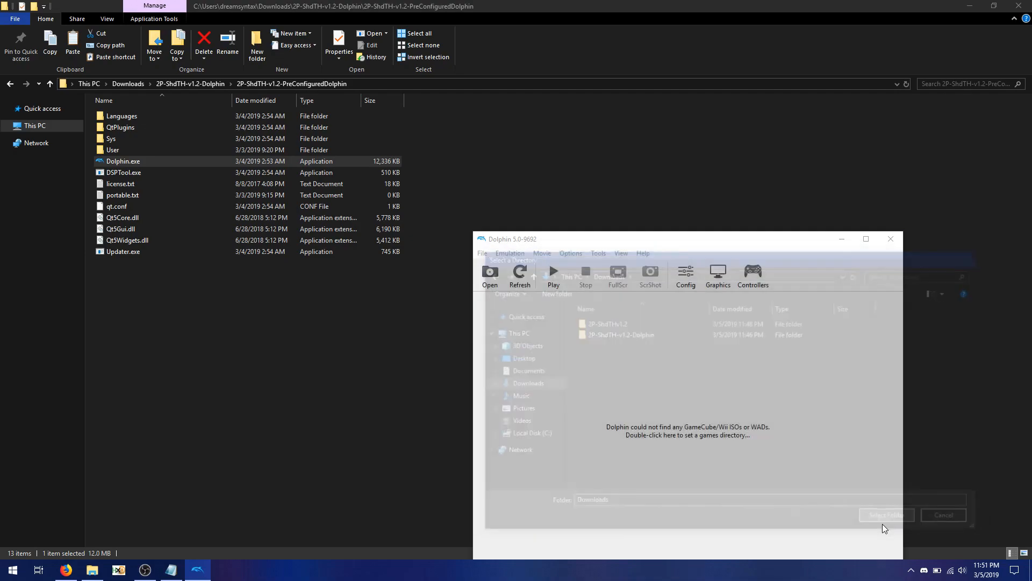
pyautogui.click(887, 514)
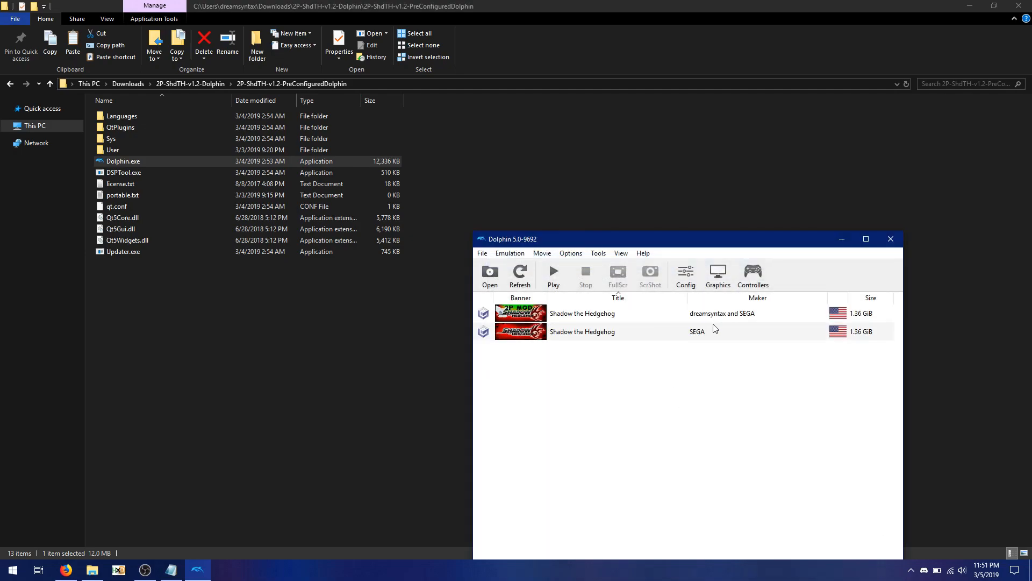
pyautogui.moveTo(698, 318)
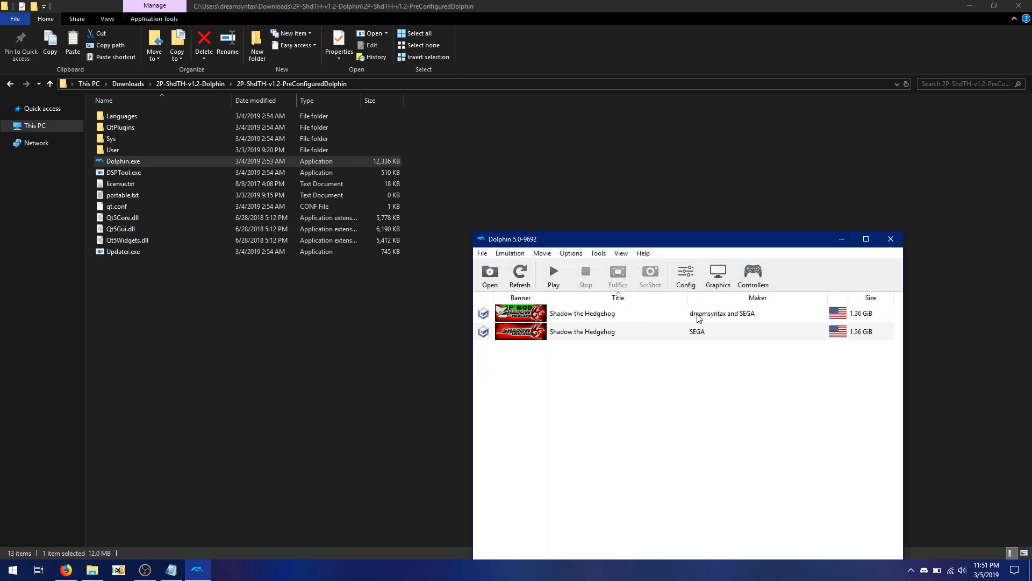
pyautogui.click(582, 313)
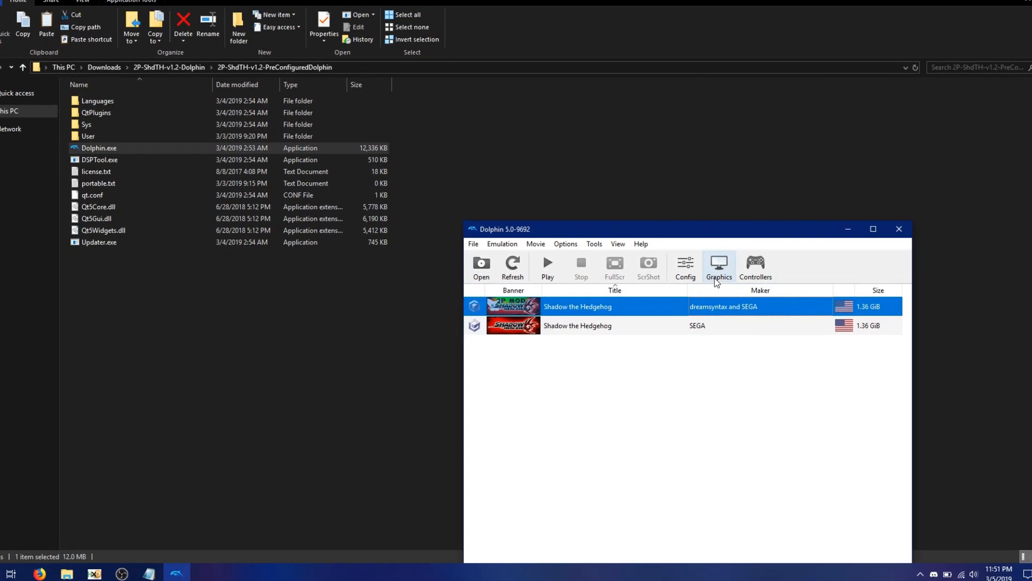
# Confirm the OpenGL backend and set GameCube port 1 to GameCube Adapter for Wii U
pyautogui.click(718, 267)
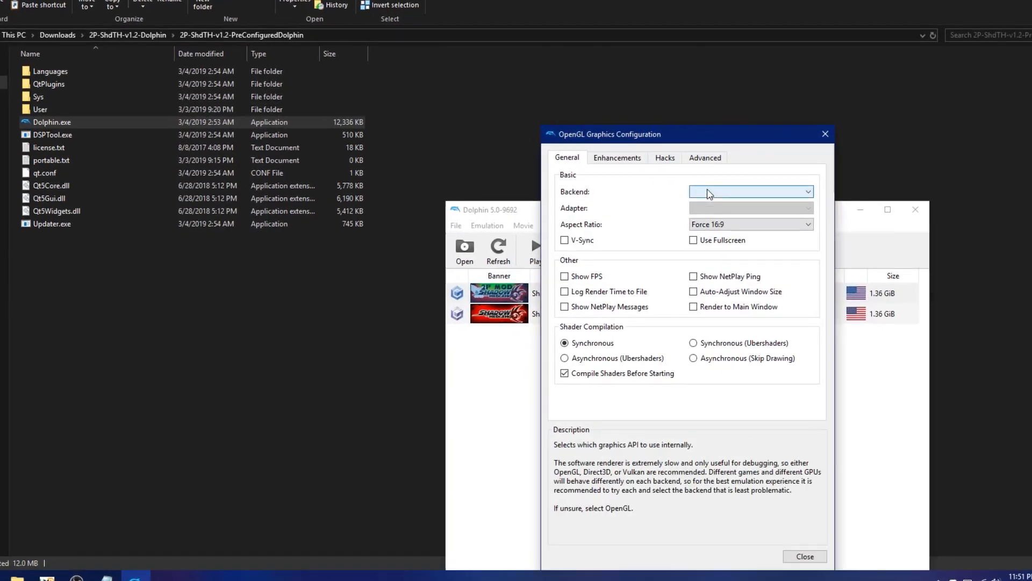
pyautogui.click(751, 191)
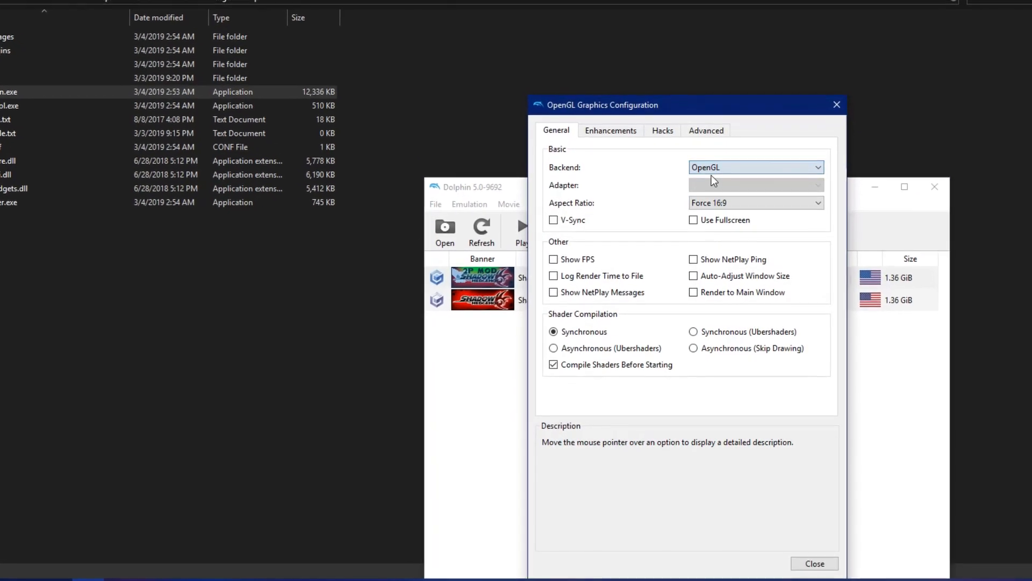
pyautogui.click(755, 167)
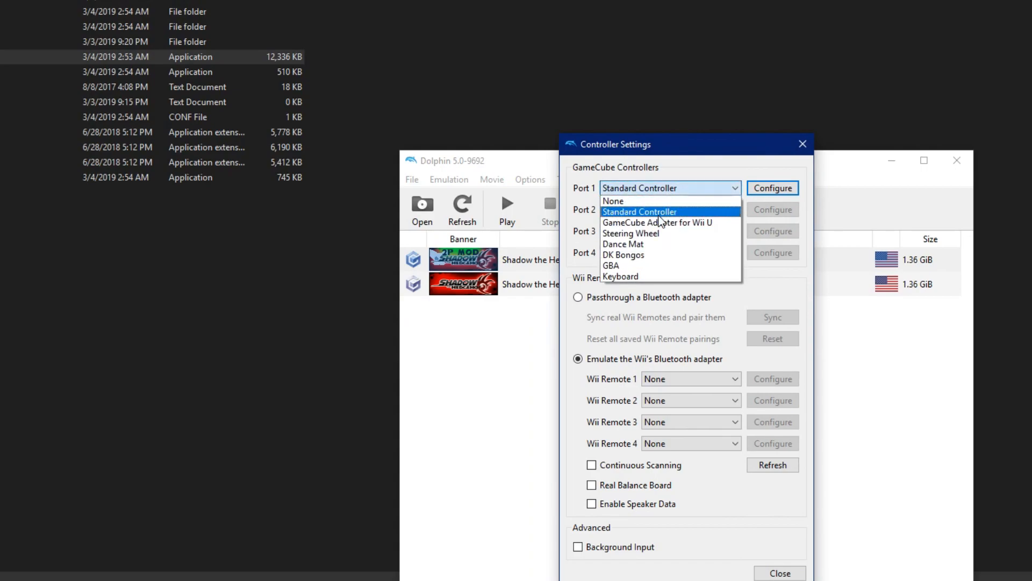
pyautogui.click(656, 223)
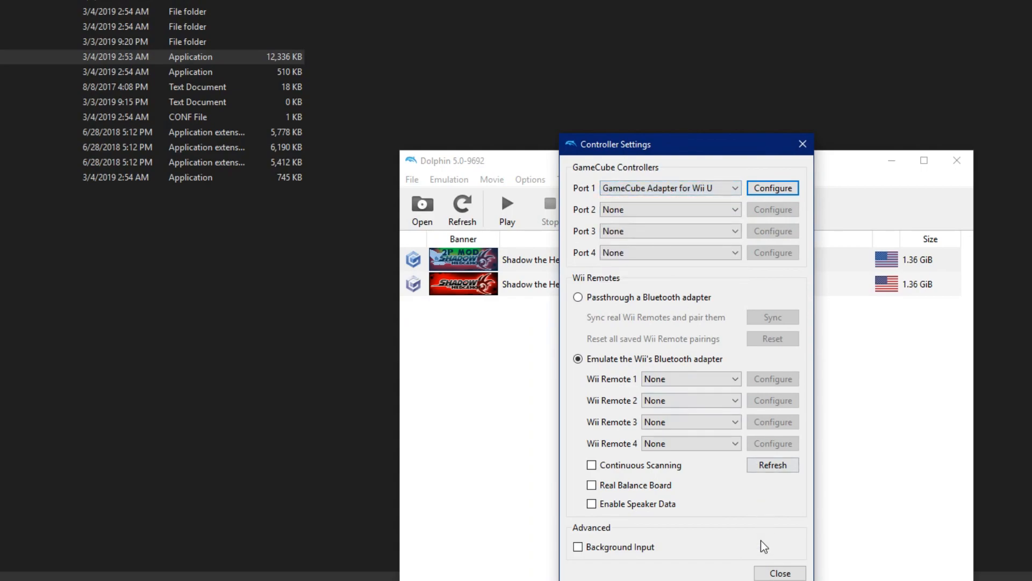
pyautogui.click(778, 572)
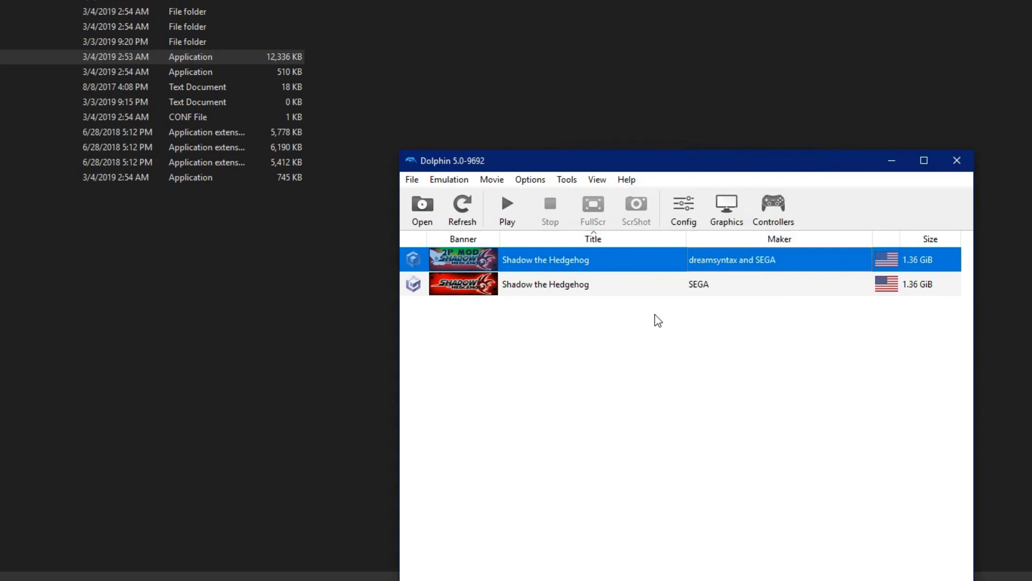
# In the 2P mod's Gecko Codes, keep Vertical-SplitScreen v3 enabled and uncheck No Bloom
pyautogui.doubleClick(545, 259)
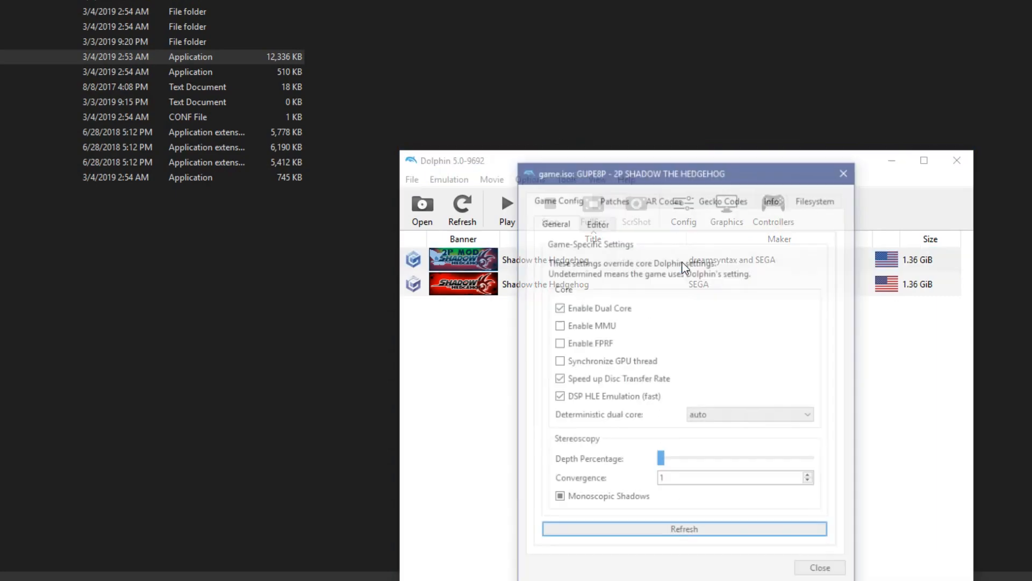
pyautogui.click(723, 198)
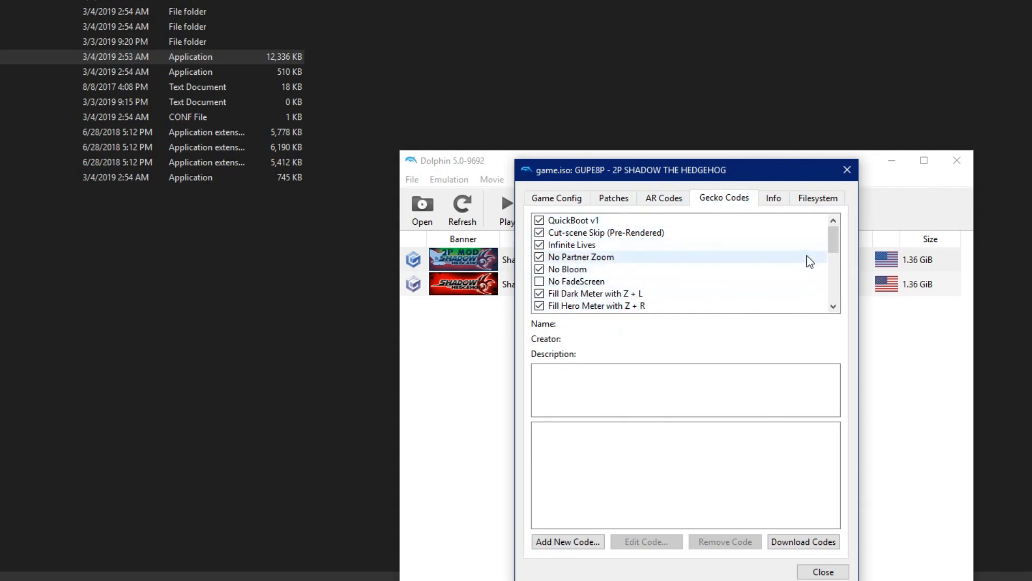
pyautogui.scroll(-3)
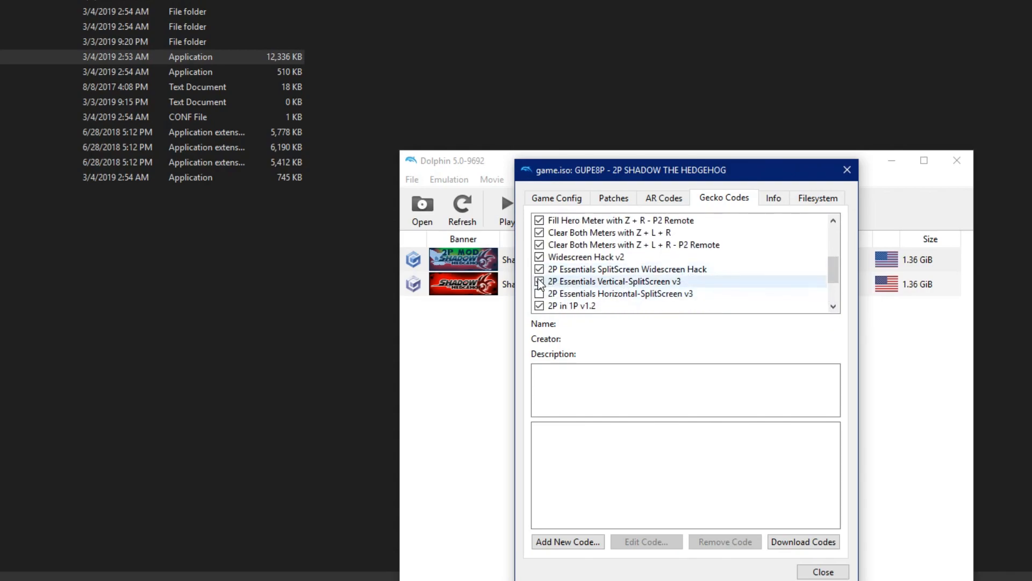
pyautogui.click(539, 281)
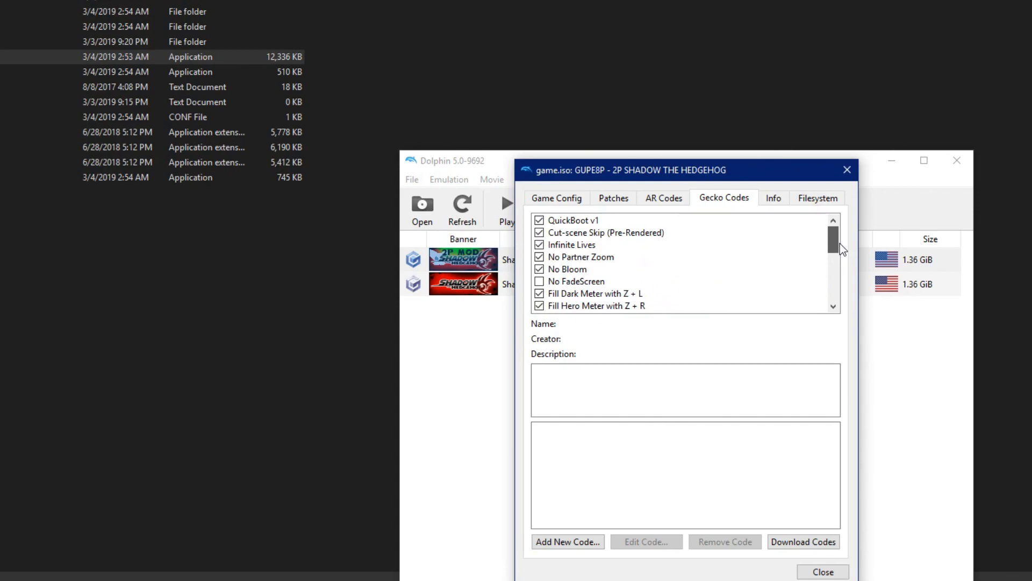
pyautogui.click(566, 268)
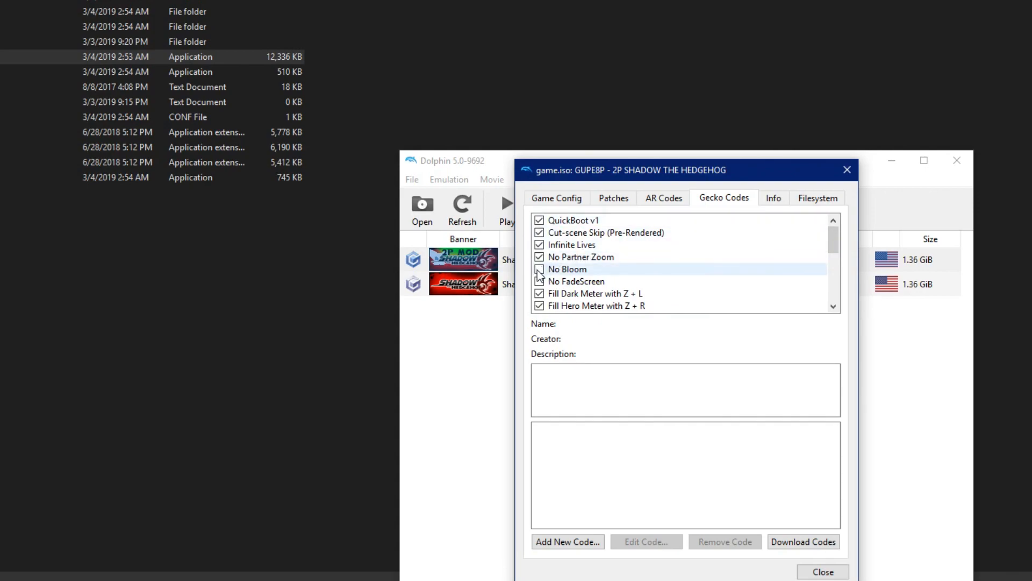
pyautogui.click(567, 268)
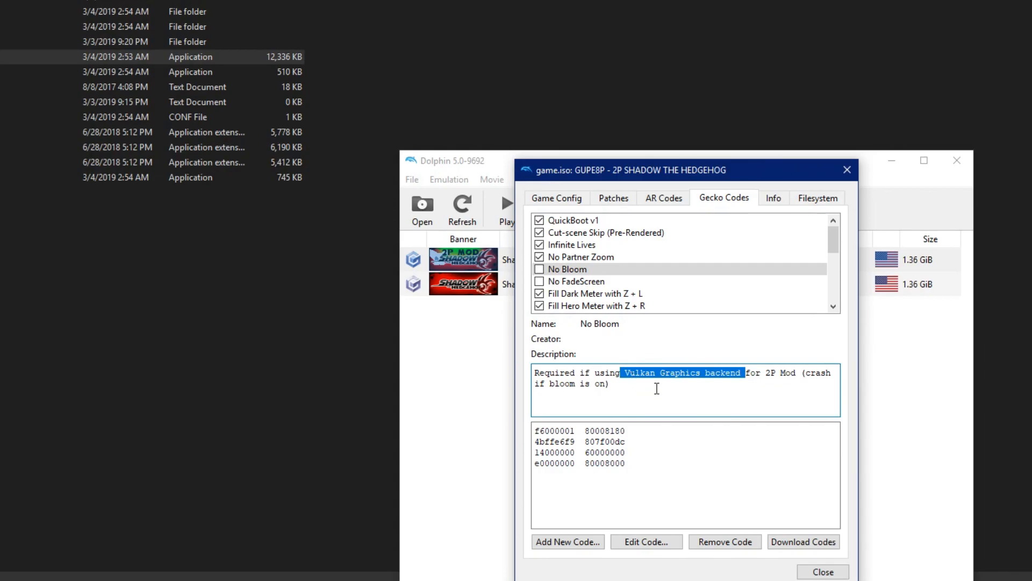
pyautogui.click(822, 571)
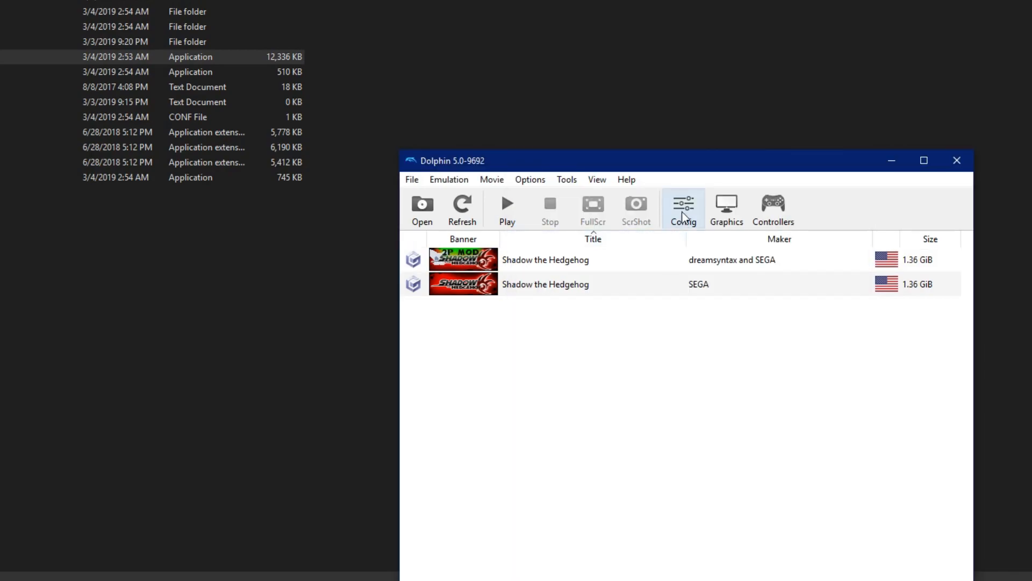
pyautogui.click(683, 208)
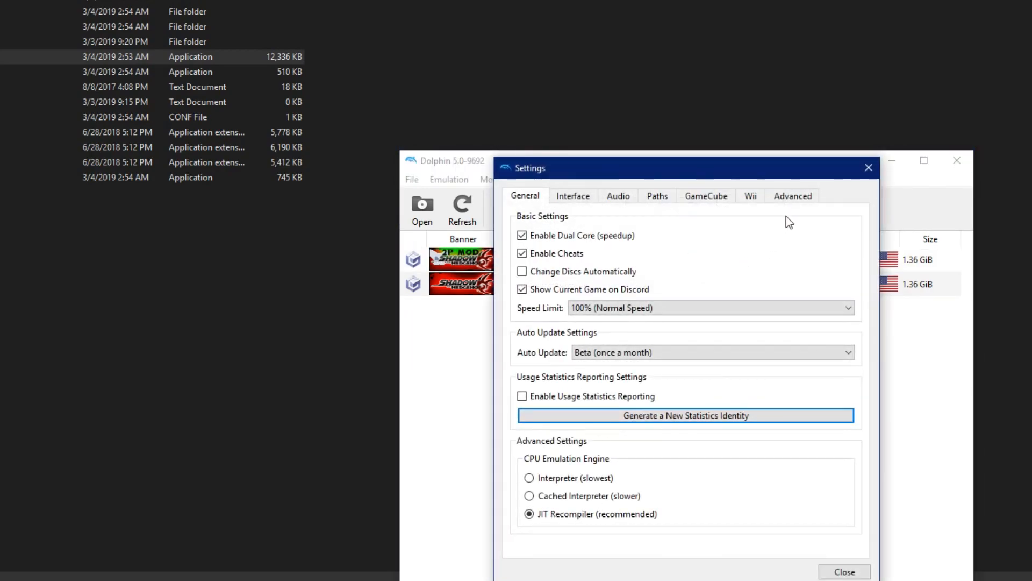
pyautogui.click(793, 195)
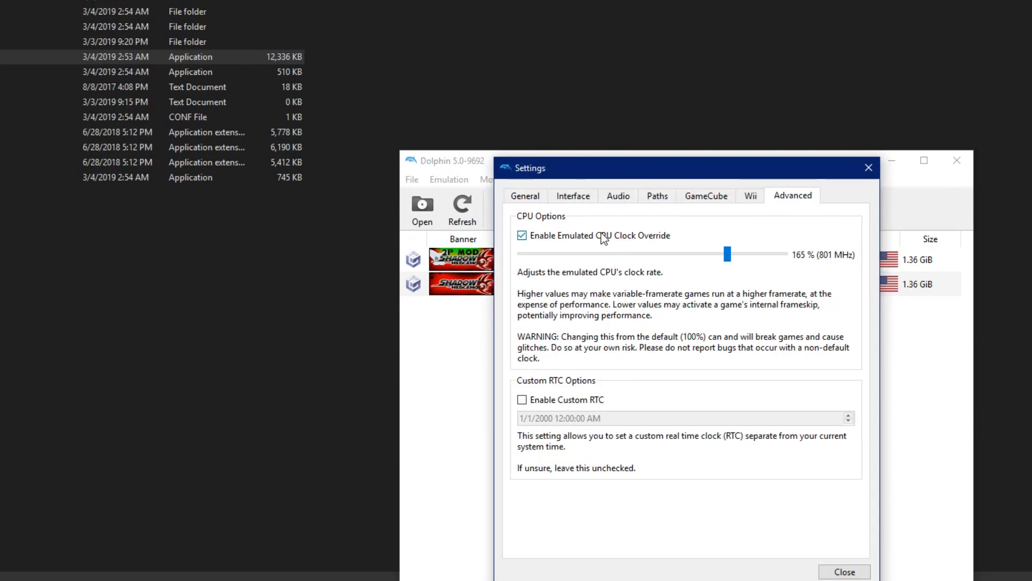
pyautogui.moveTo(623, 257)
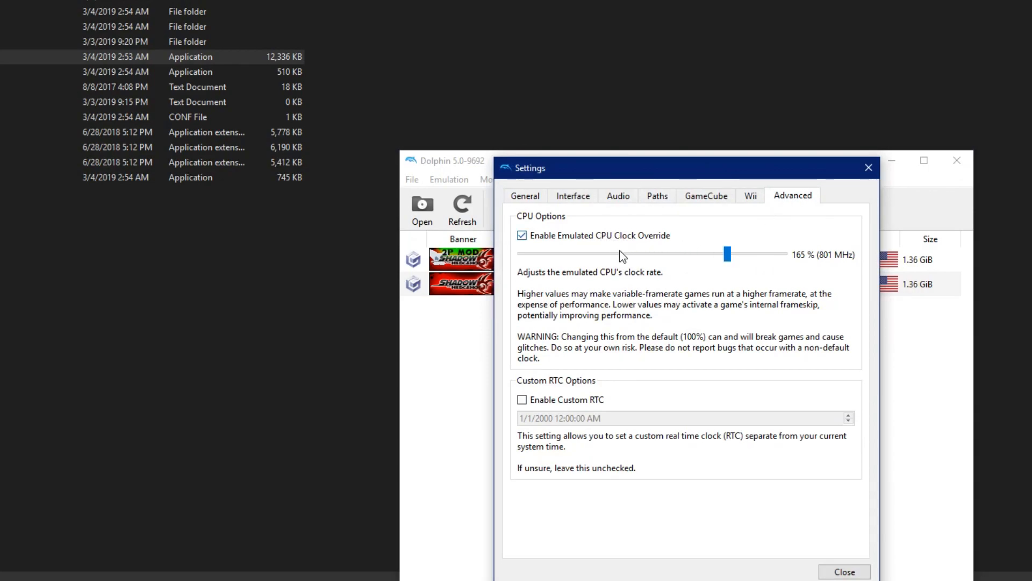
pyautogui.moveTo(773, 517)
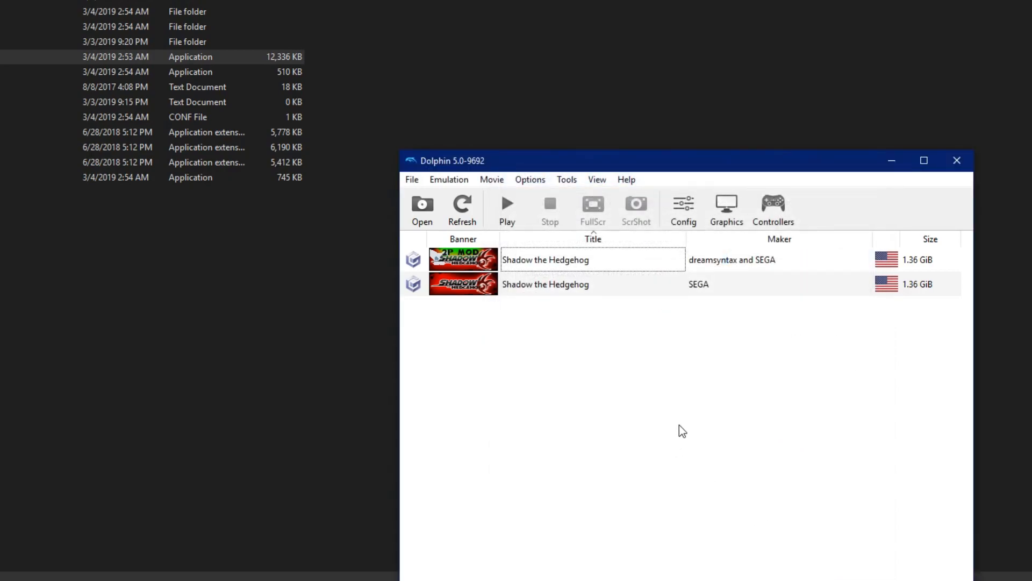
pyautogui.click(593, 259)
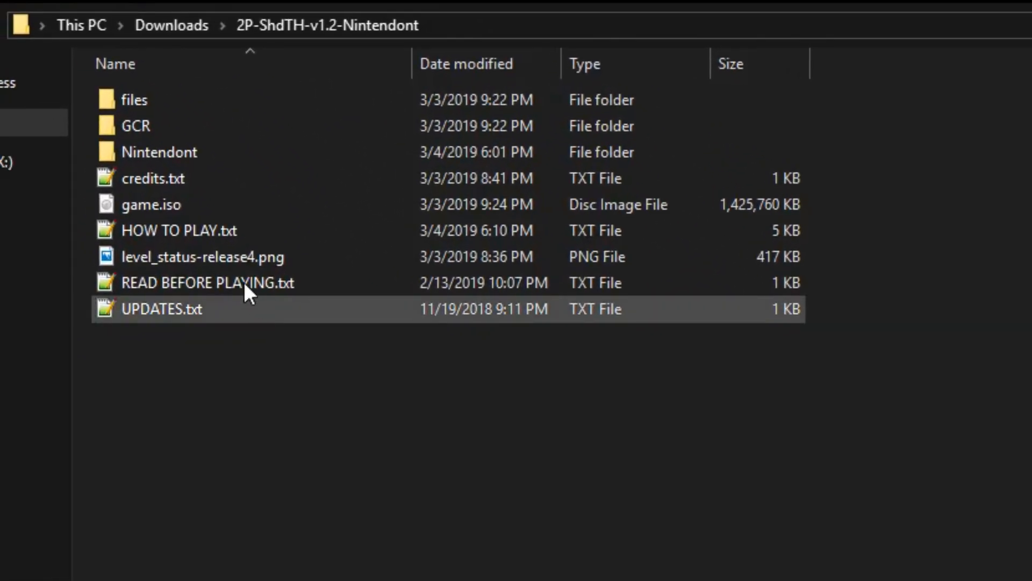
# Browse the Nintendont rootofUSBorSD\games folder holding game.iso, then return
pyautogui.click(151, 205)
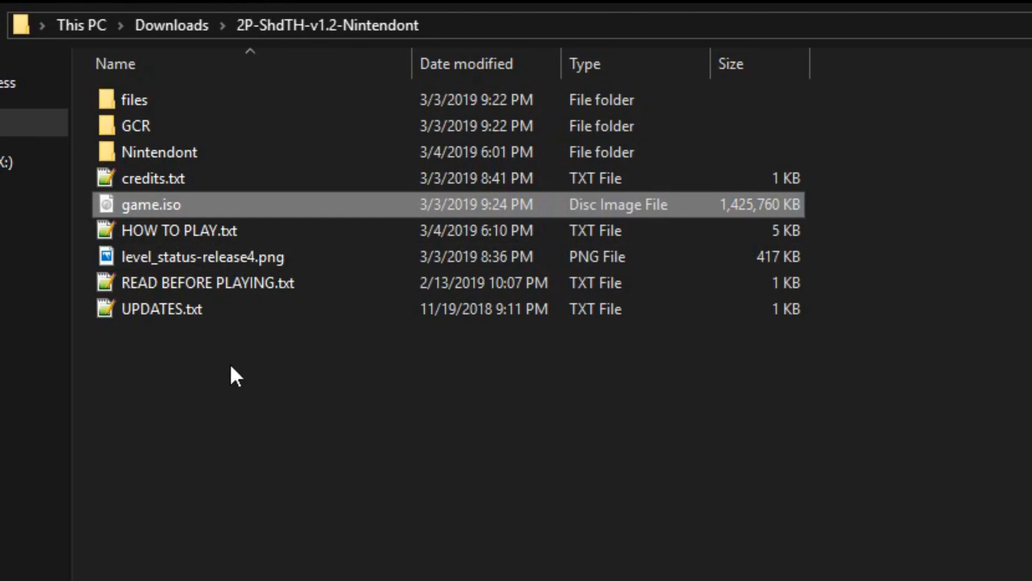
pyautogui.click(159, 152)
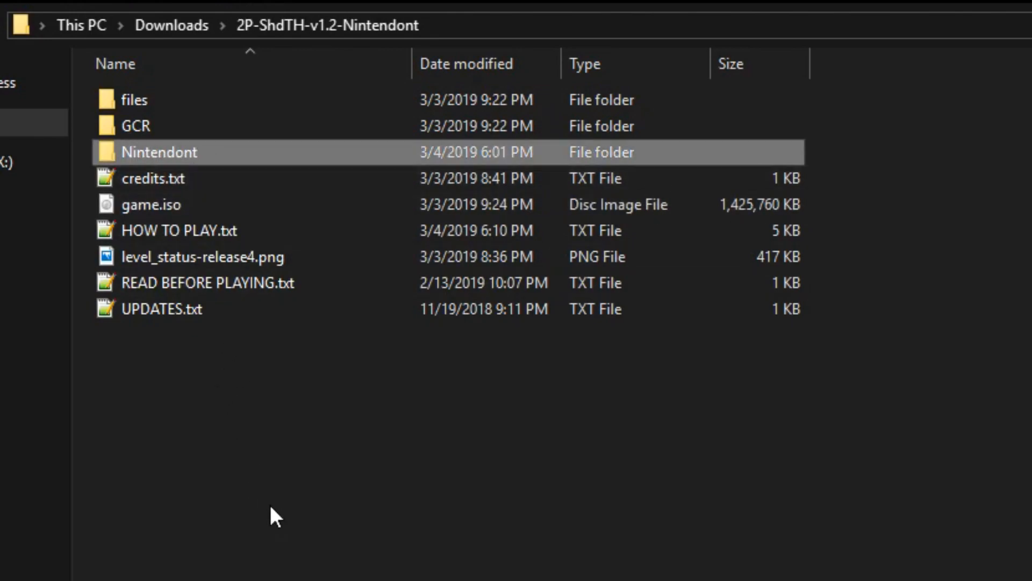
pyautogui.click(151, 204)
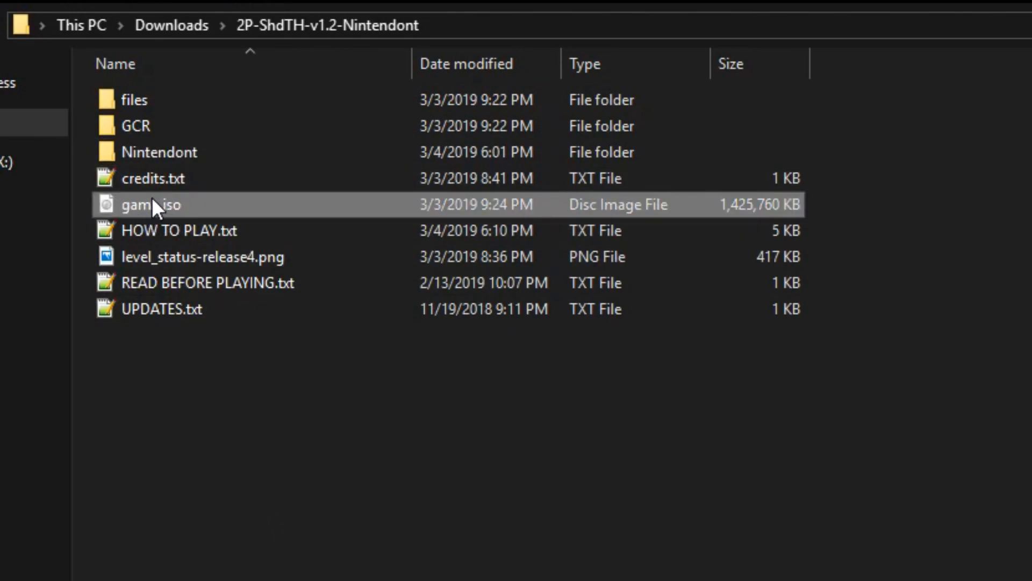
pyautogui.rightClick(150, 204)
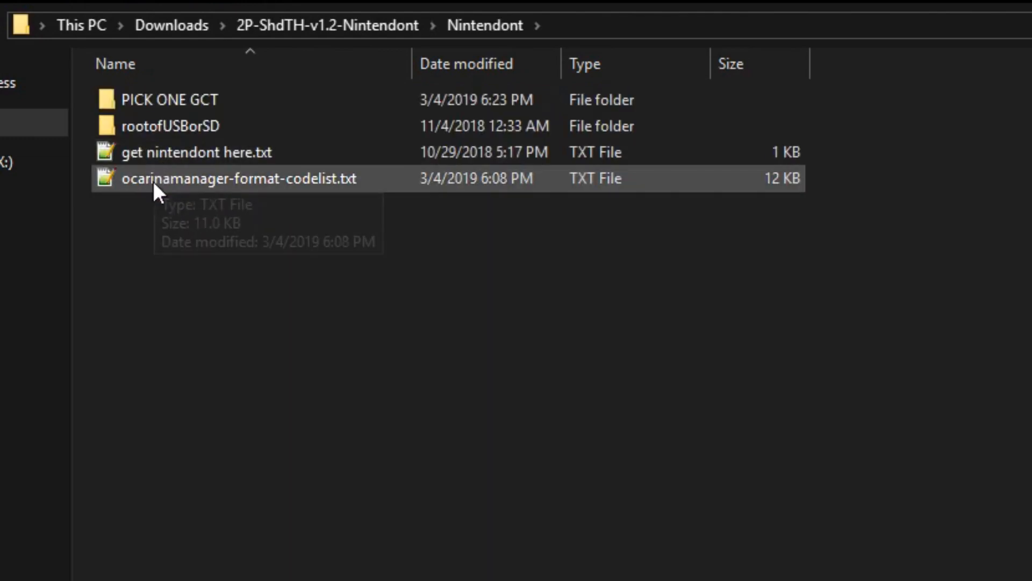
pyautogui.click(170, 126)
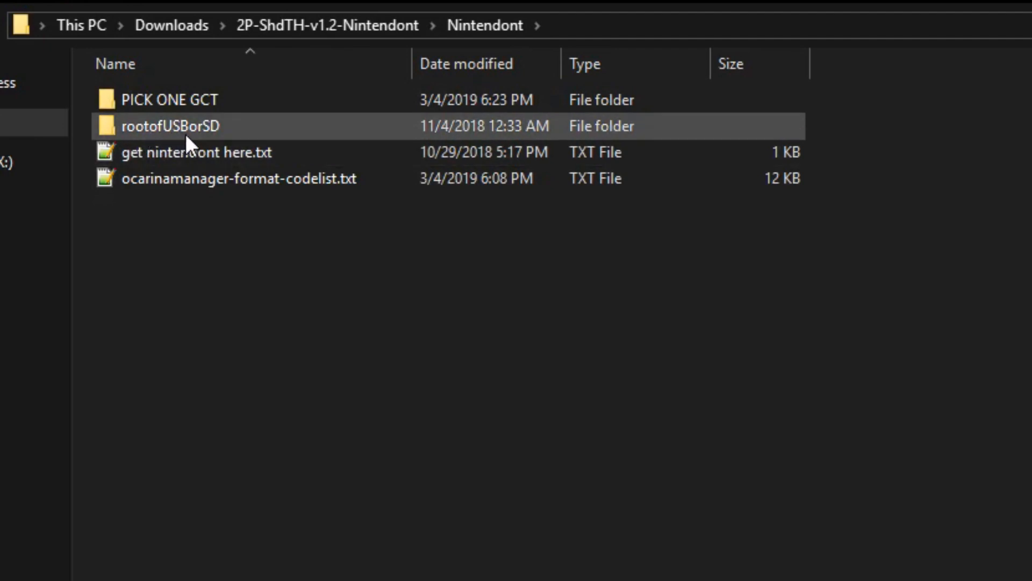
pyautogui.doubleClick(170, 126)
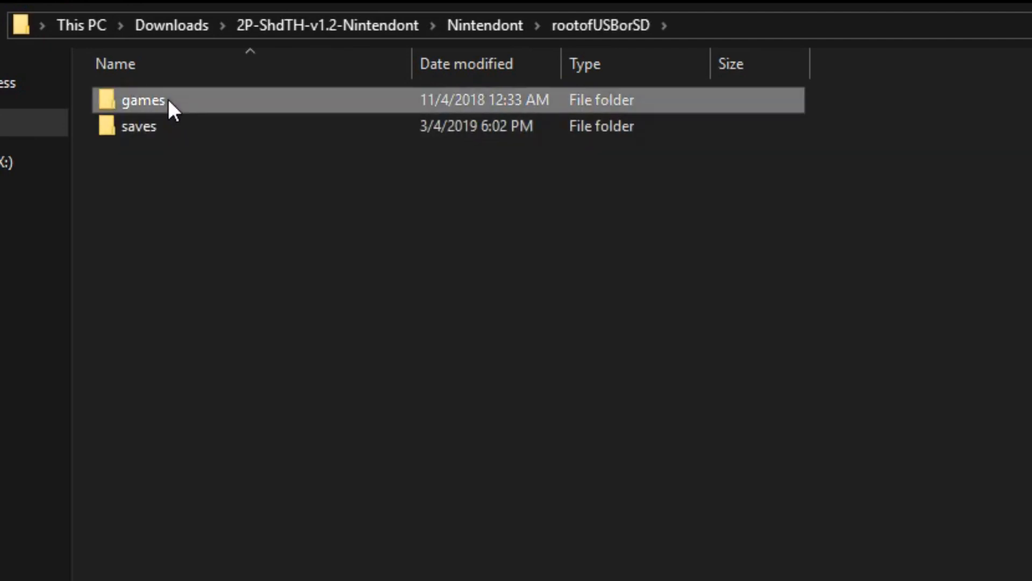
pyautogui.doubleClick(143, 100)
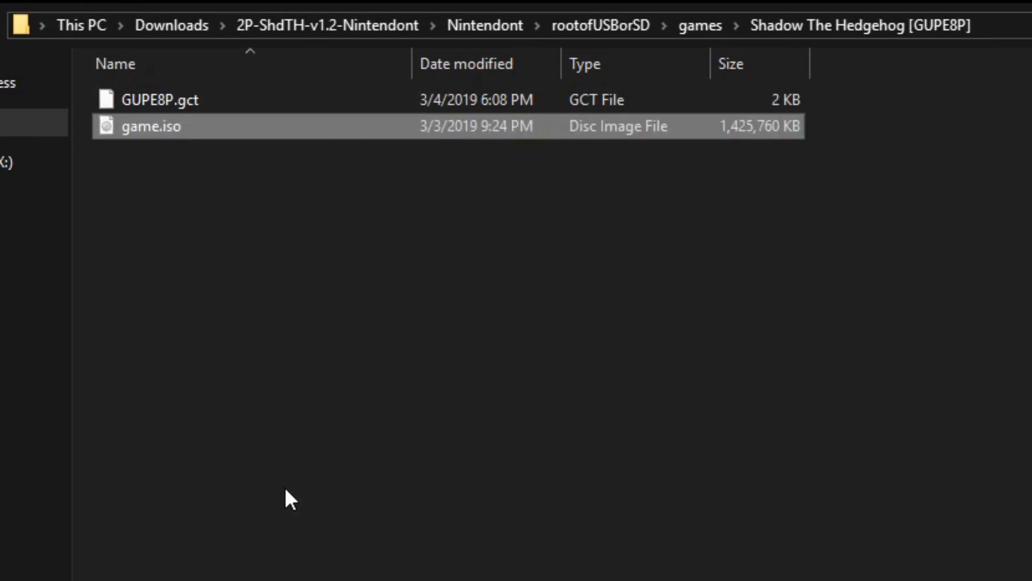
pyautogui.click(600, 24)
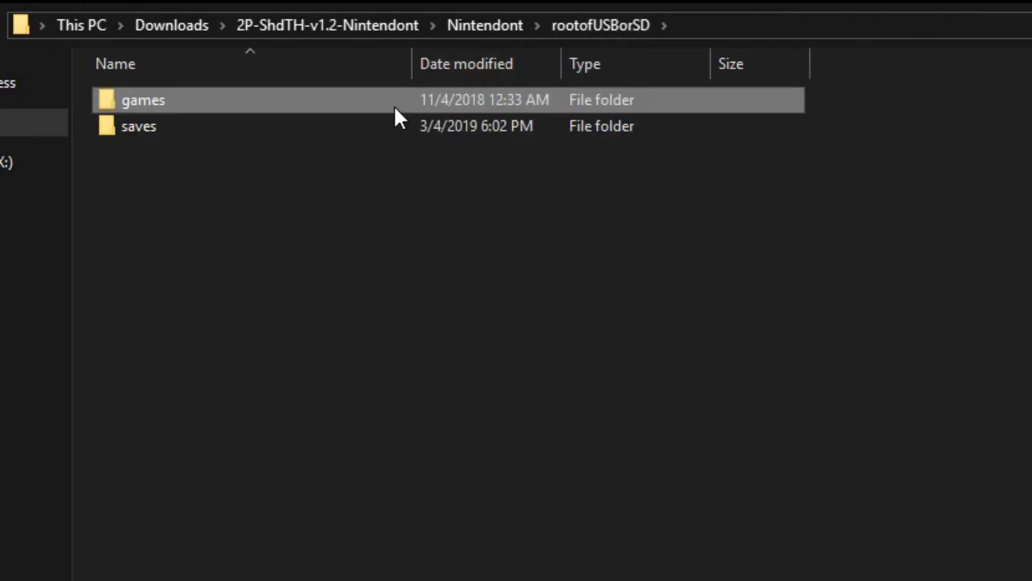
pyautogui.click(484, 26)
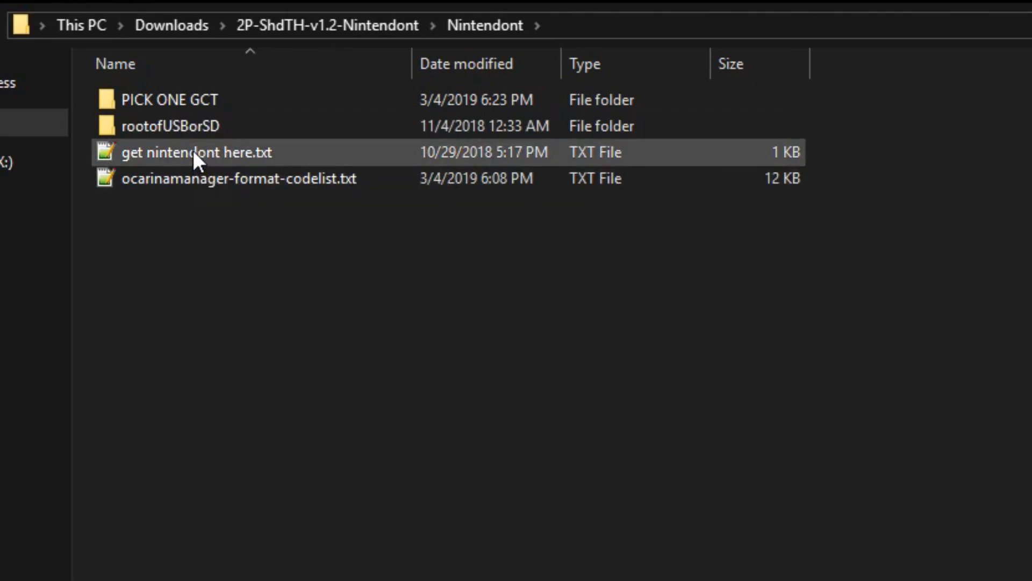
# Read 'get nintendont here.txt' in Notepad++ and open the PICK ONE GCT folder
pyautogui.doubleClick(196, 152)
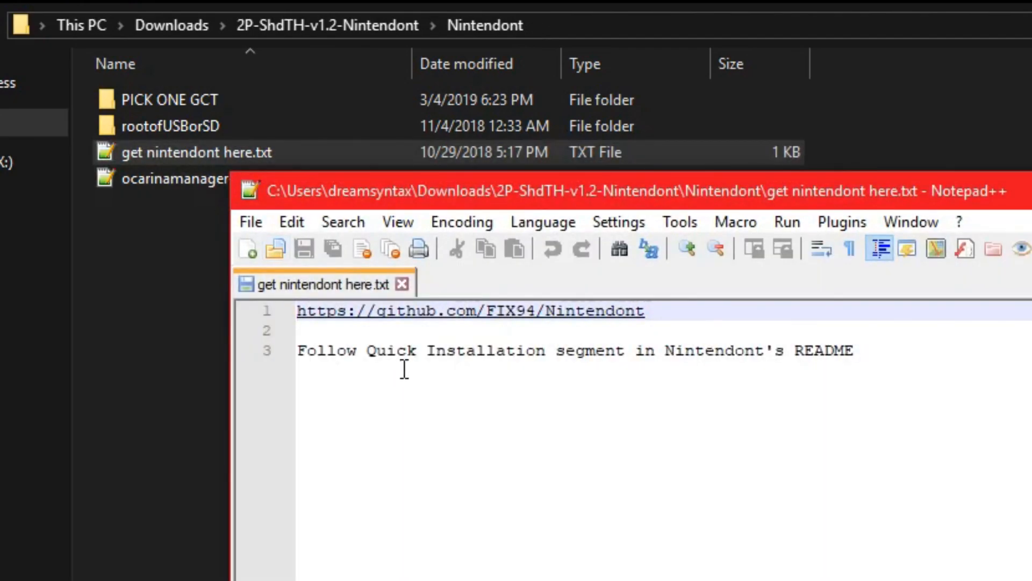
pyautogui.tripleClick(470, 311)
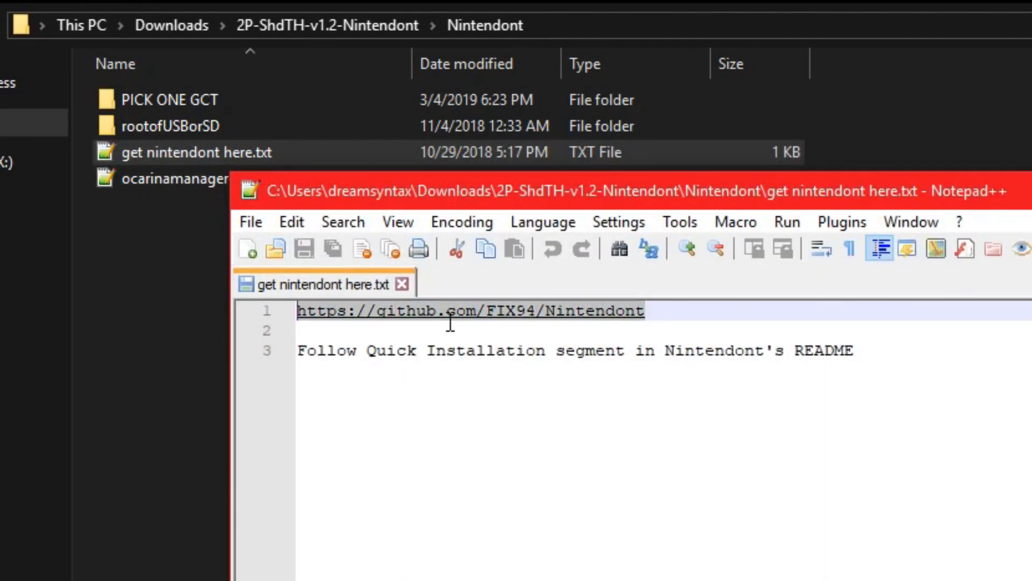
pyautogui.doubleClick(169, 99)
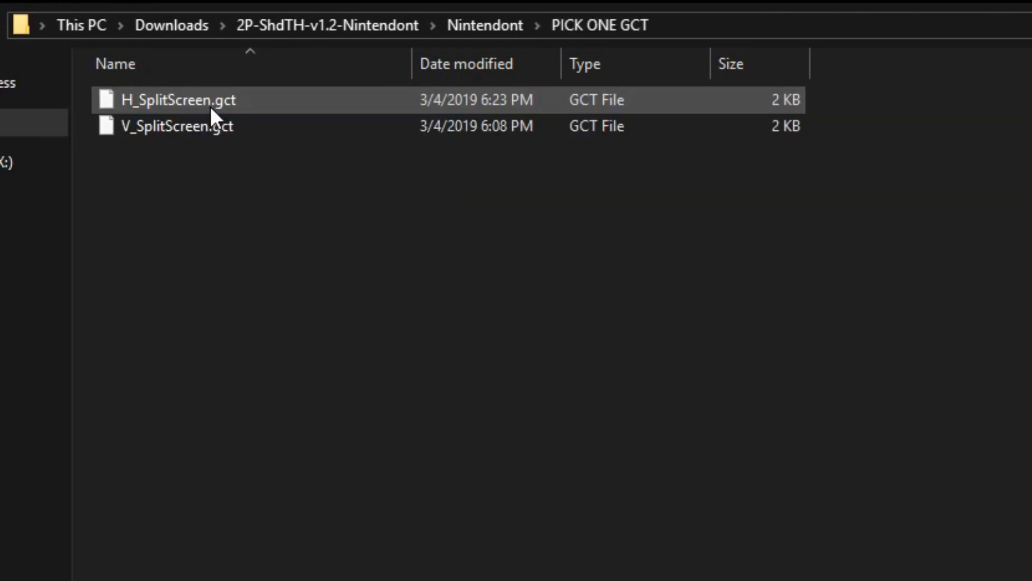
# Copy H_SplitScreen.gct into the Shadow The Hedgehog [GUPE8P] folder as the new GUPE8P.gct
pyautogui.click(220, 171)
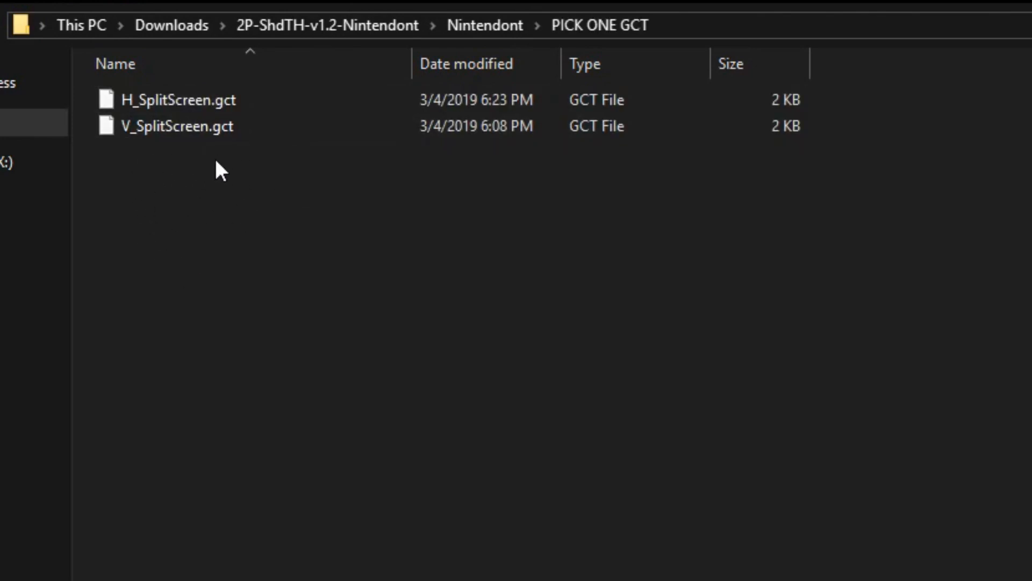
pyautogui.moveTo(220, 203)
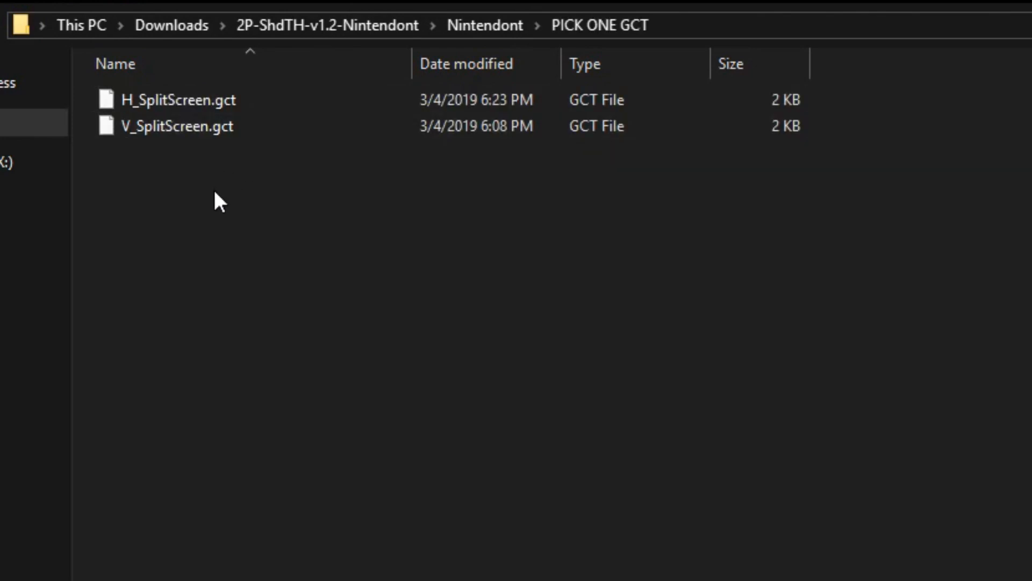
pyautogui.moveTo(202, 337)
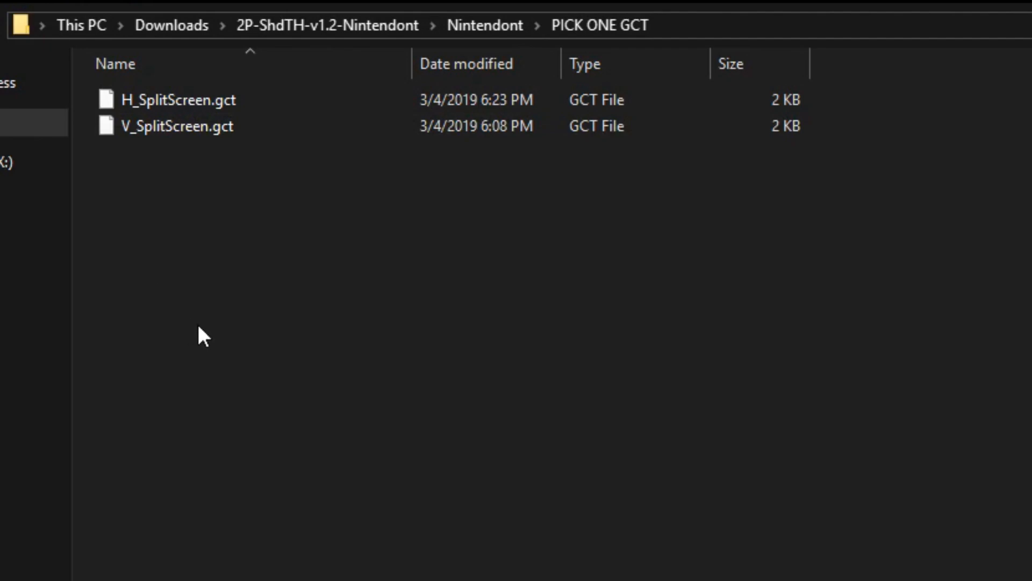
pyautogui.moveTo(210, 215)
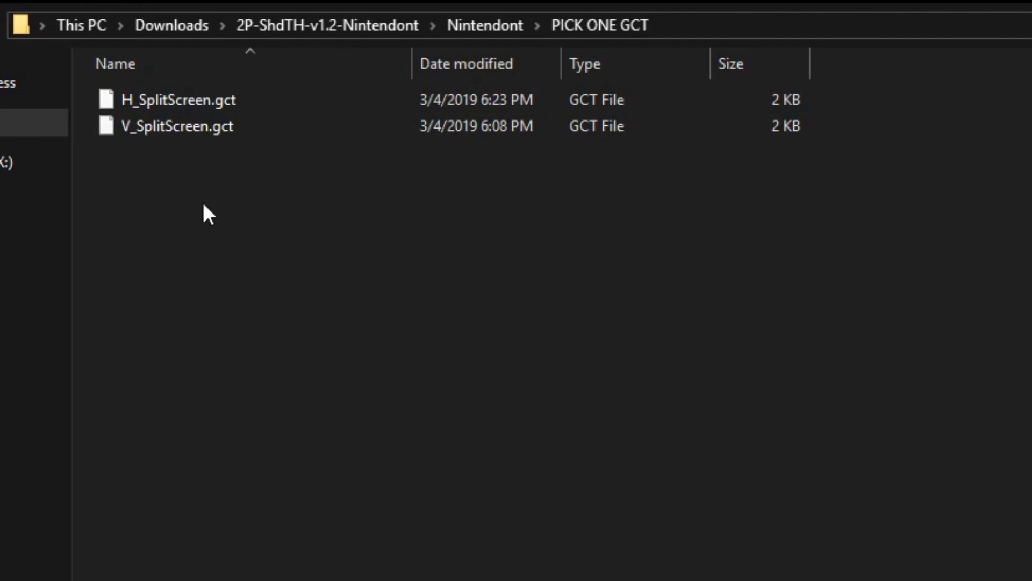
pyautogui.click(178, 99)
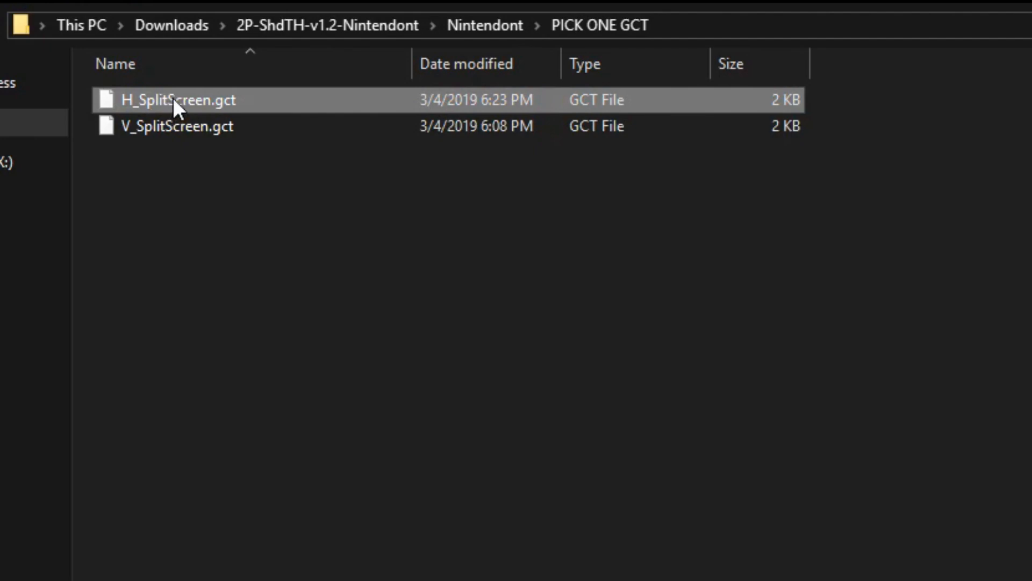
pyautogui.click(177, 126)
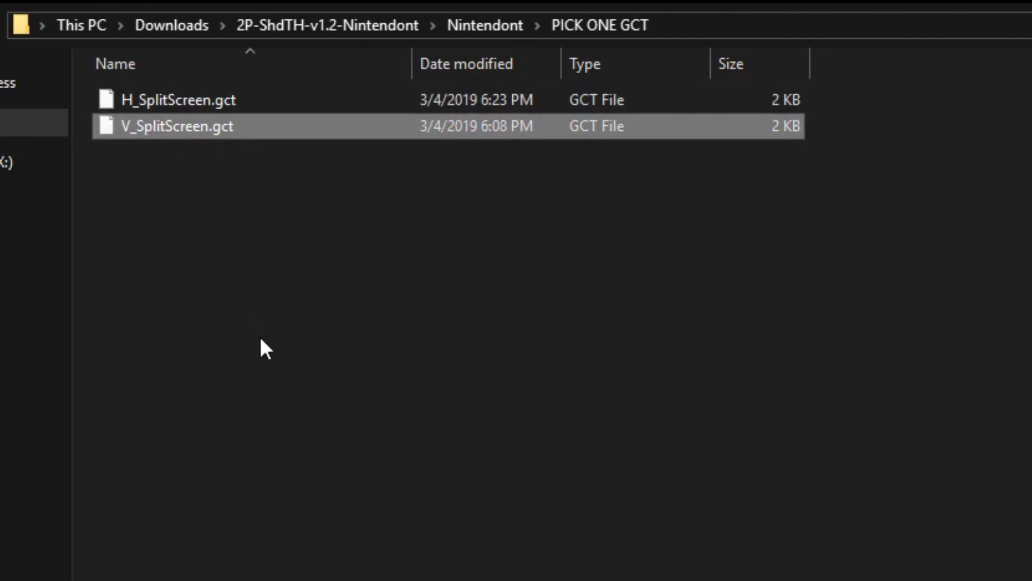
pyautogui.click(599, 25)
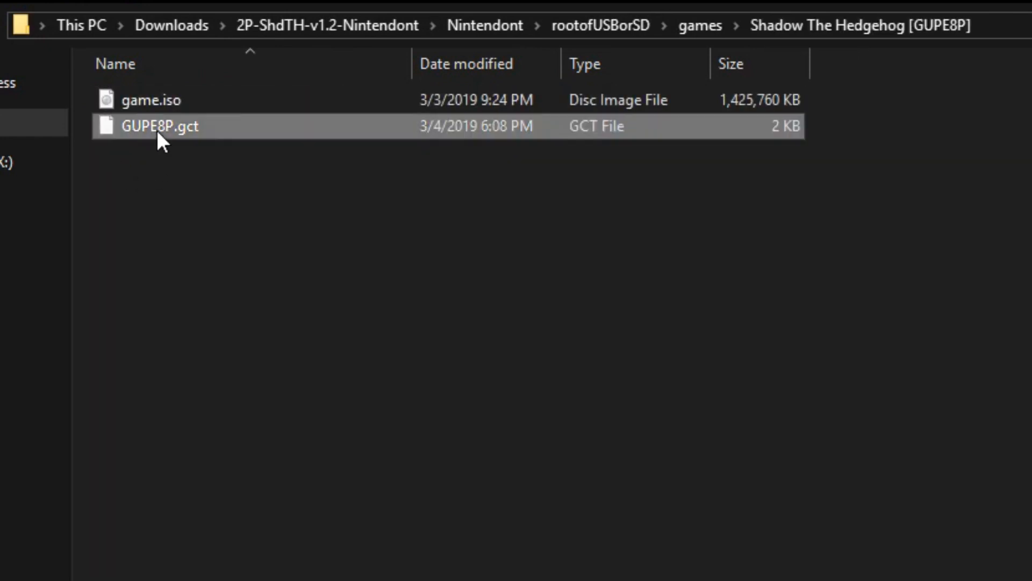
pyautogui.moveTo(124, 180)
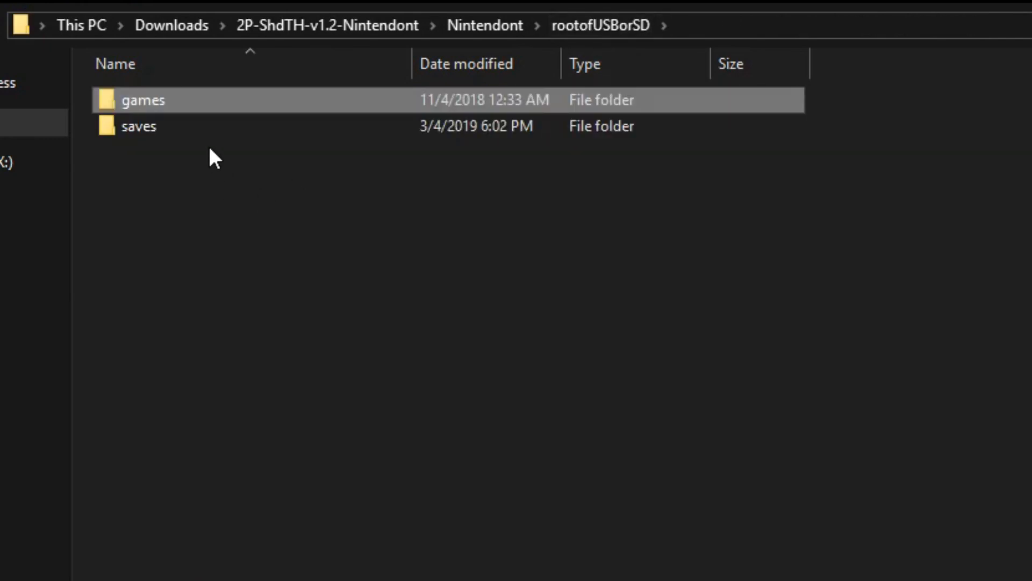
pyautogui.doubleClick(144, 100)
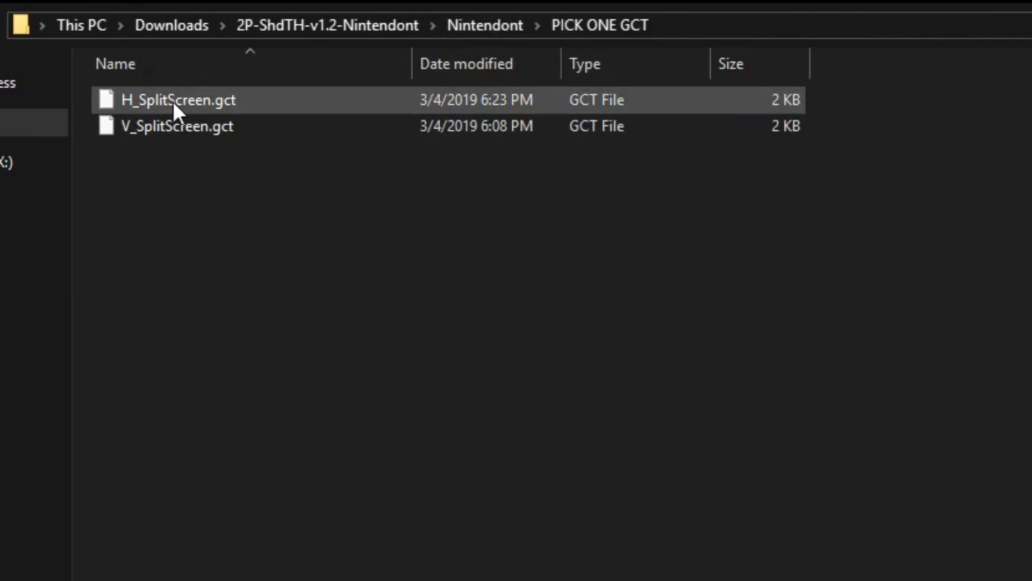
pyautogui.rightClick(177, 100)
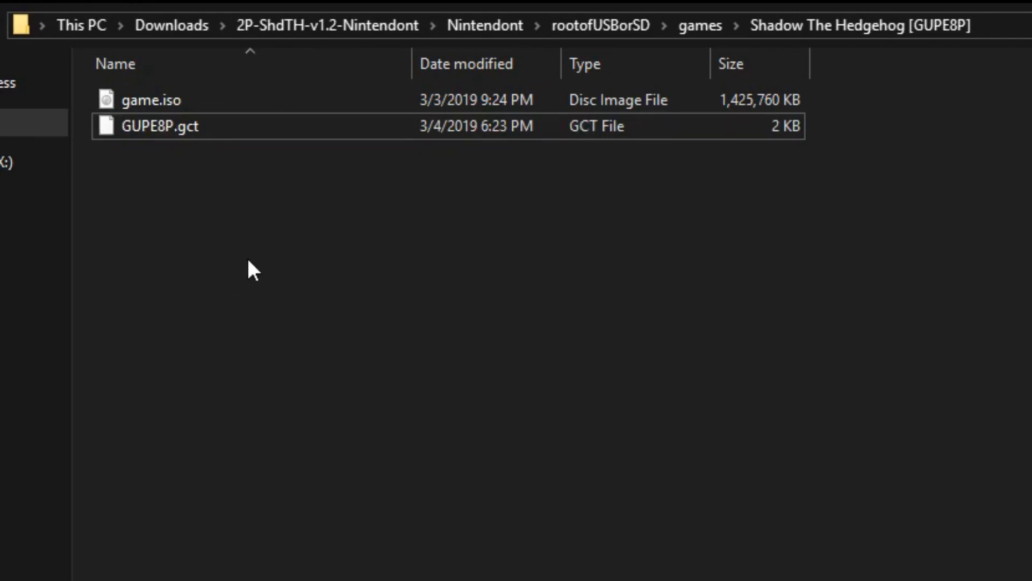
pyautogui.click(160, 126)
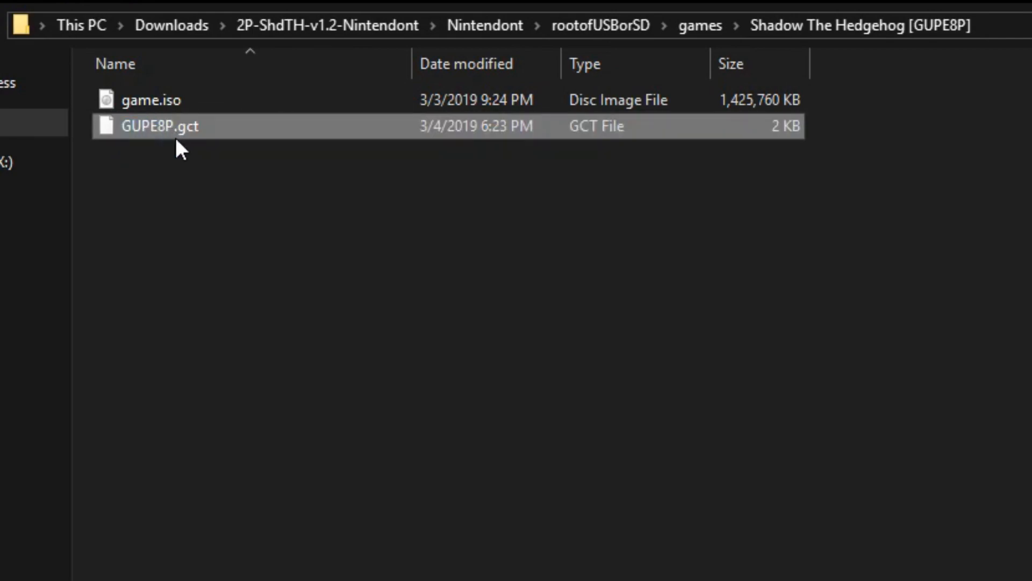
# Check GUPE.raw in the rootofUSBorSD saves folder and return to the Nintendont folder
pyautogui.click(699, 25)
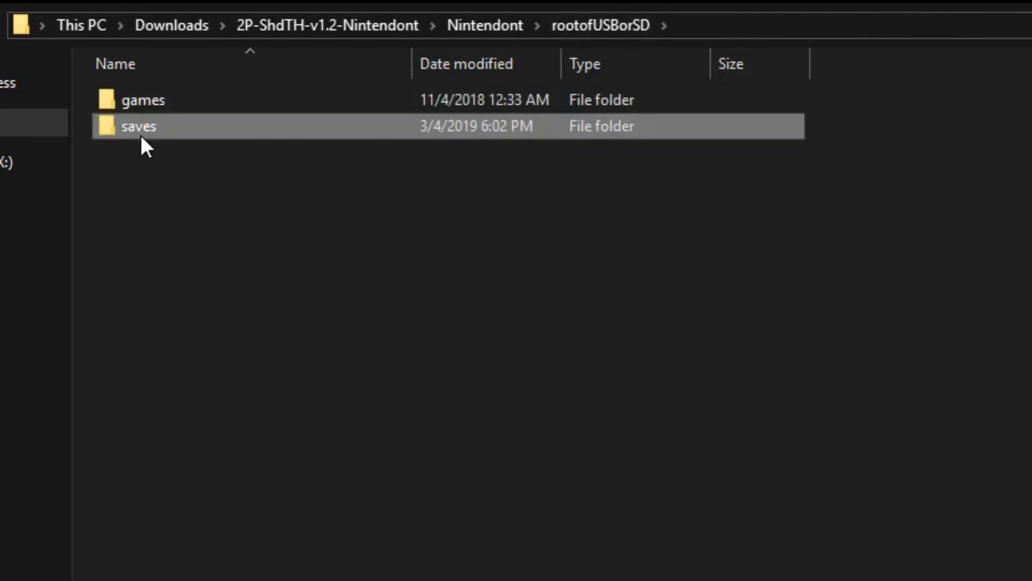
pyautogui.doubleClick(138, 126)
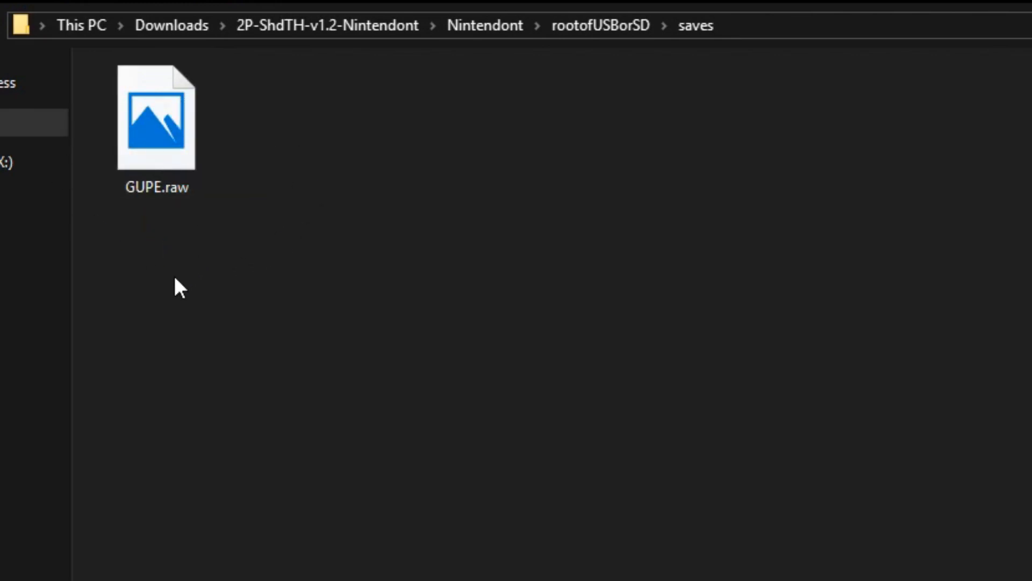
pyautogui.moveTo(193, 292)
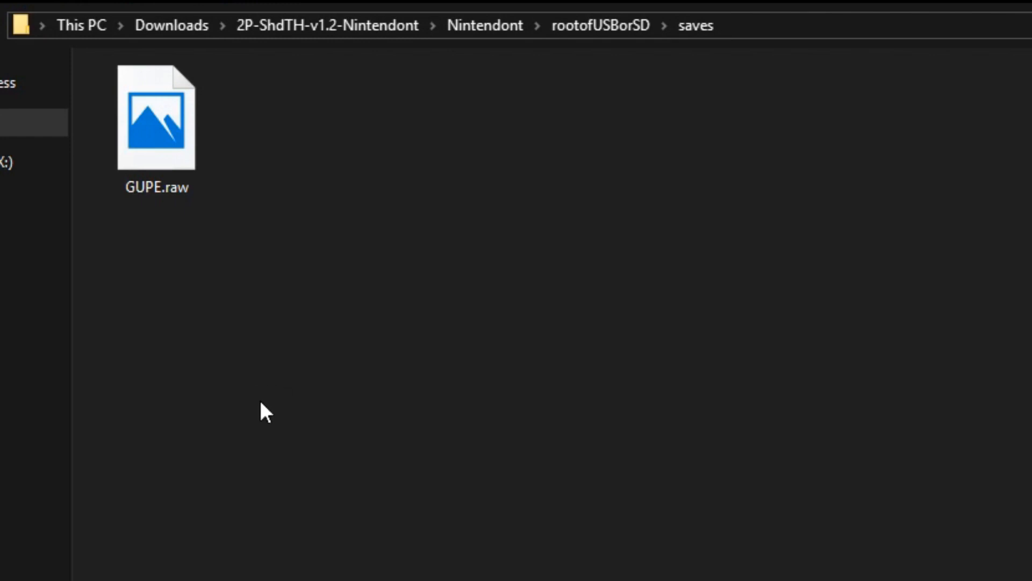
pyautogui.click(156, 118)
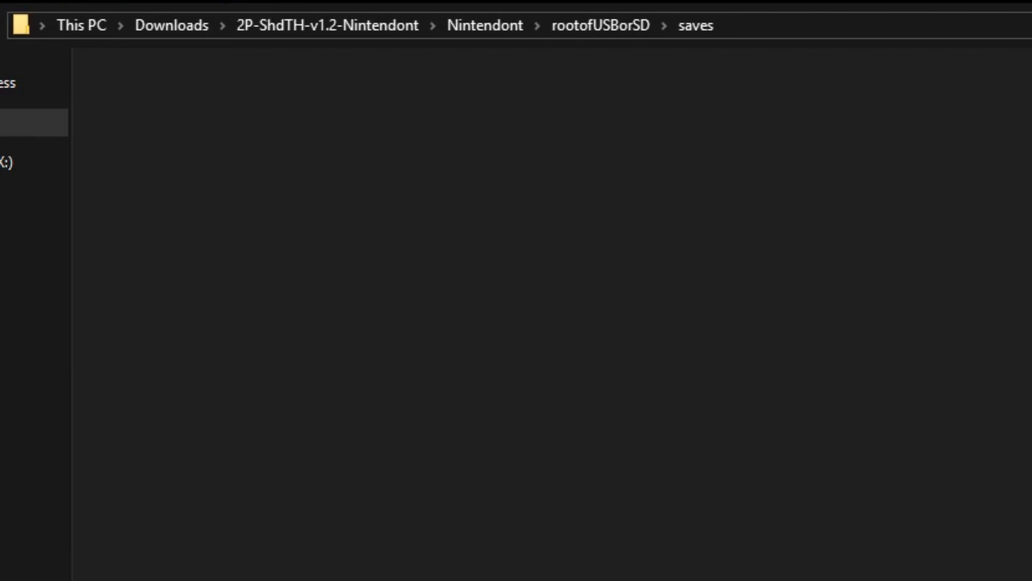
pyautogui.moveTo(294, 560)
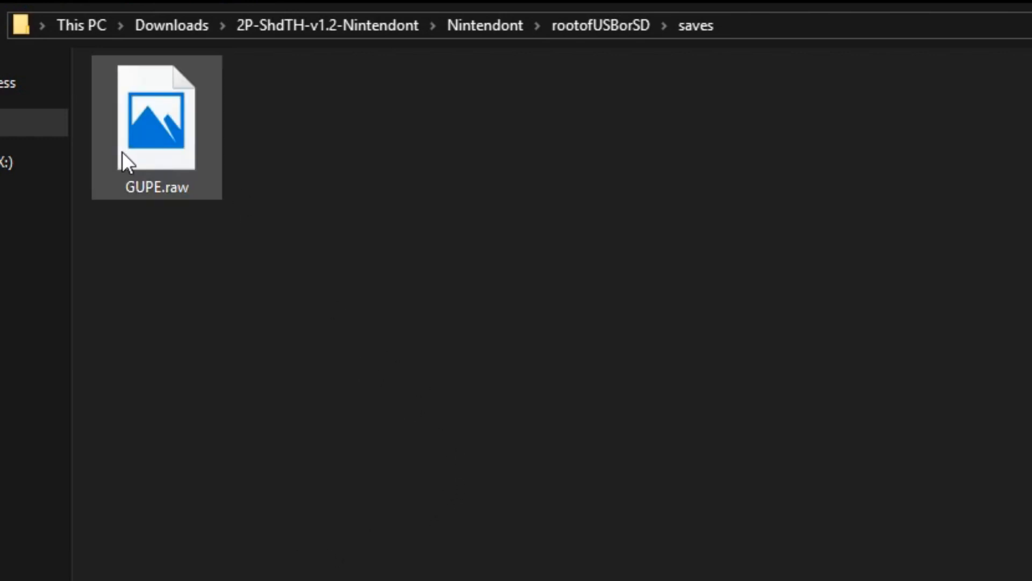
pyautogui.click(484, 24)
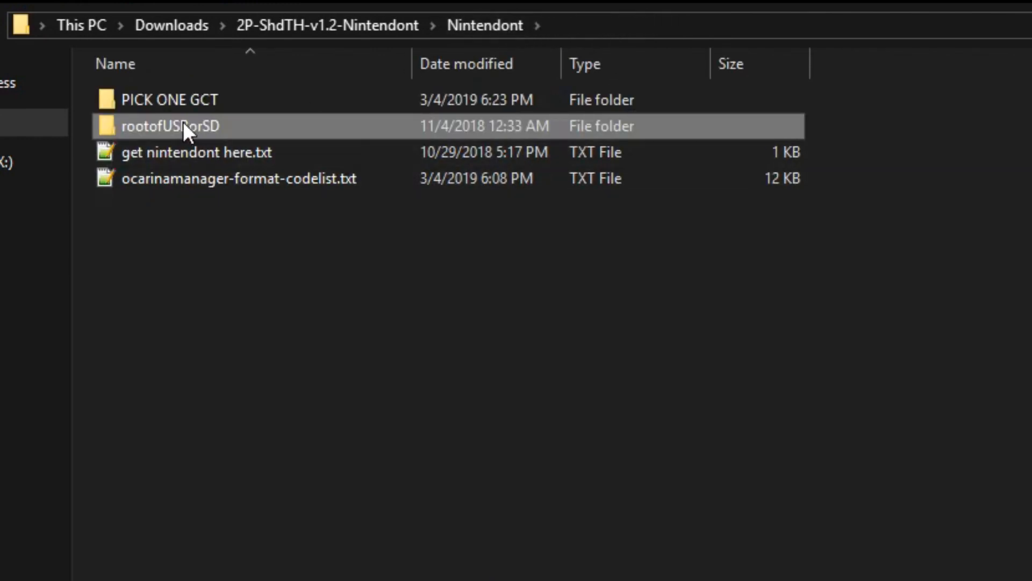
# Show the games and saves folders on the NINTEN (D:) USB drive and eject it
pyautogui.doubleClick(170, 126)
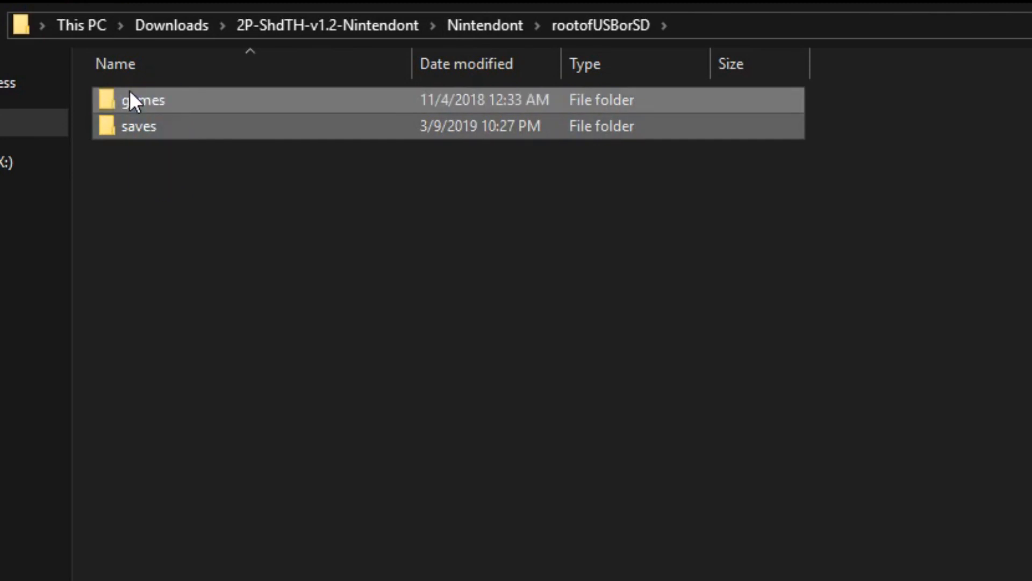
pyautogui.moveTo(205, 534)
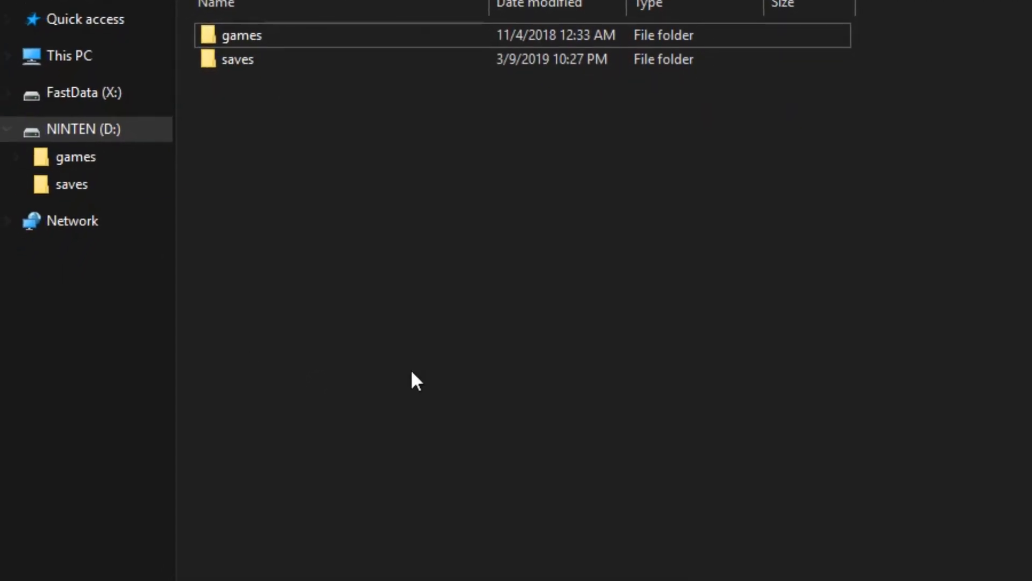
pyautogui.rightClick(84, 128)
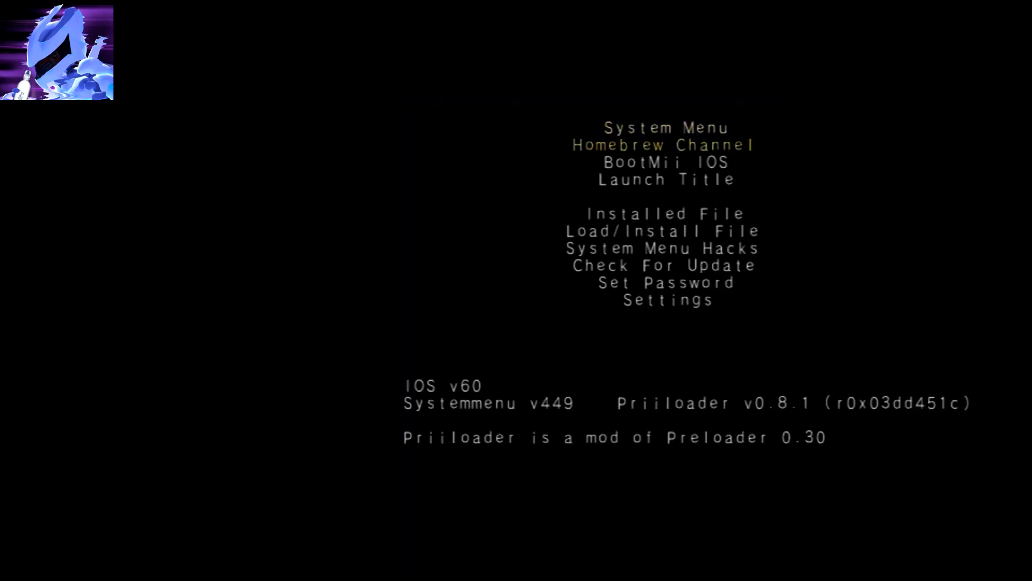
# Launch Nintendont from the Homebrew Channel so Shadow The Hedgehog [GUPE8P] is listed
pyautogui.click(667, 145)
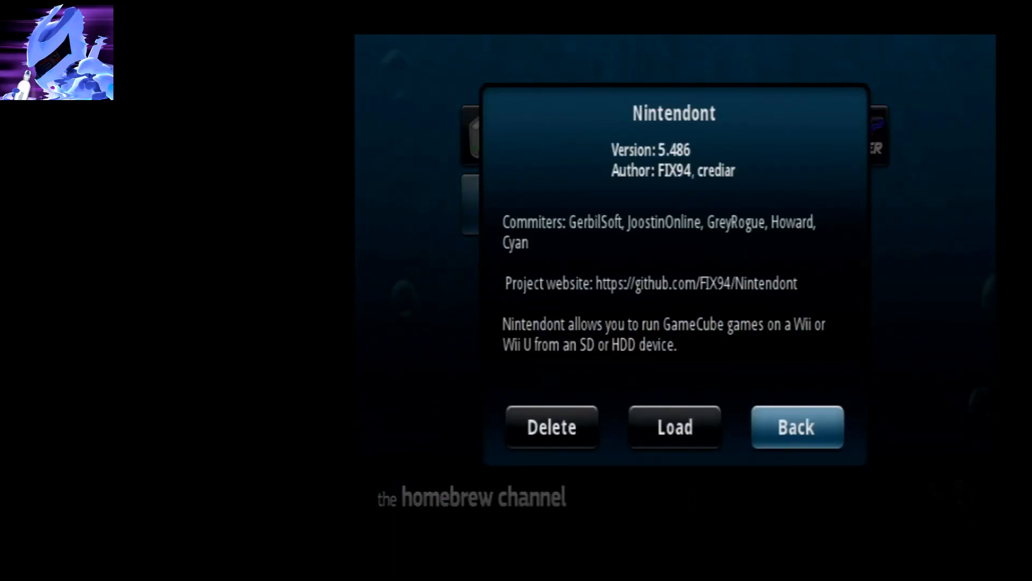
pyautogui.click(674, 427)
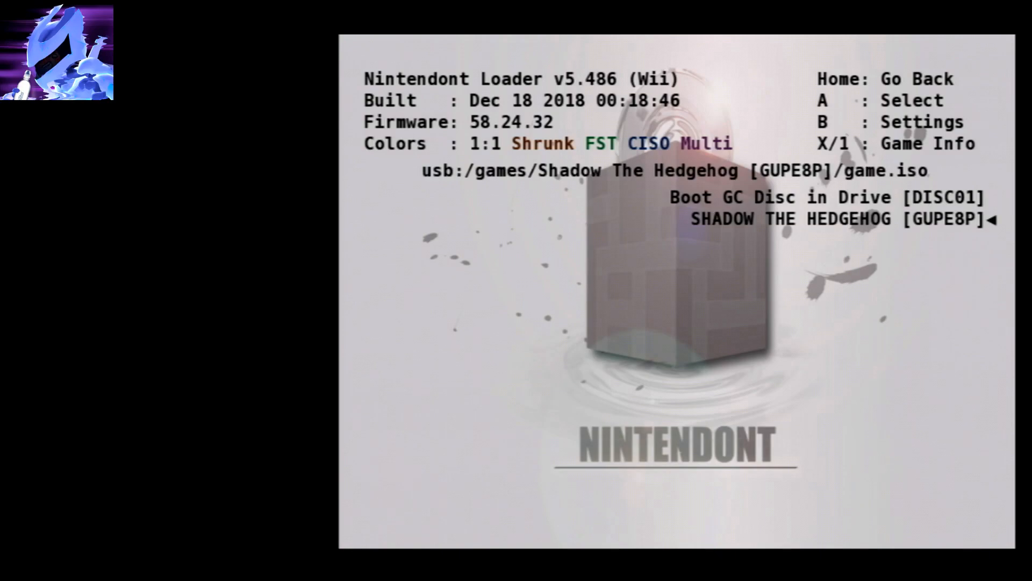
# Review Nintendont settings: cheats, memcard emulation, unlocked read speed on, forced widescreen off
pyautogui.press('b')
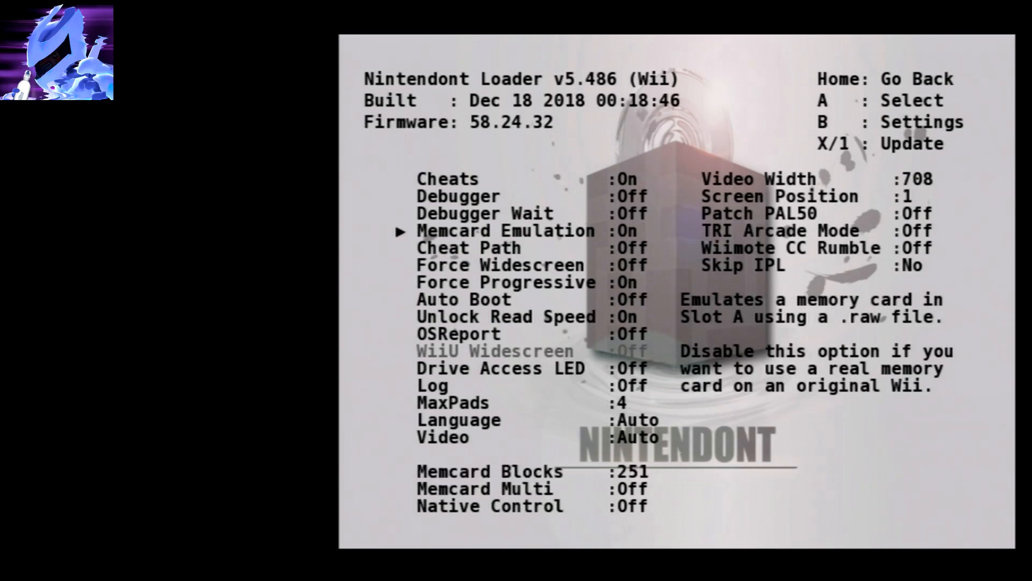
pyautogui.press('down')
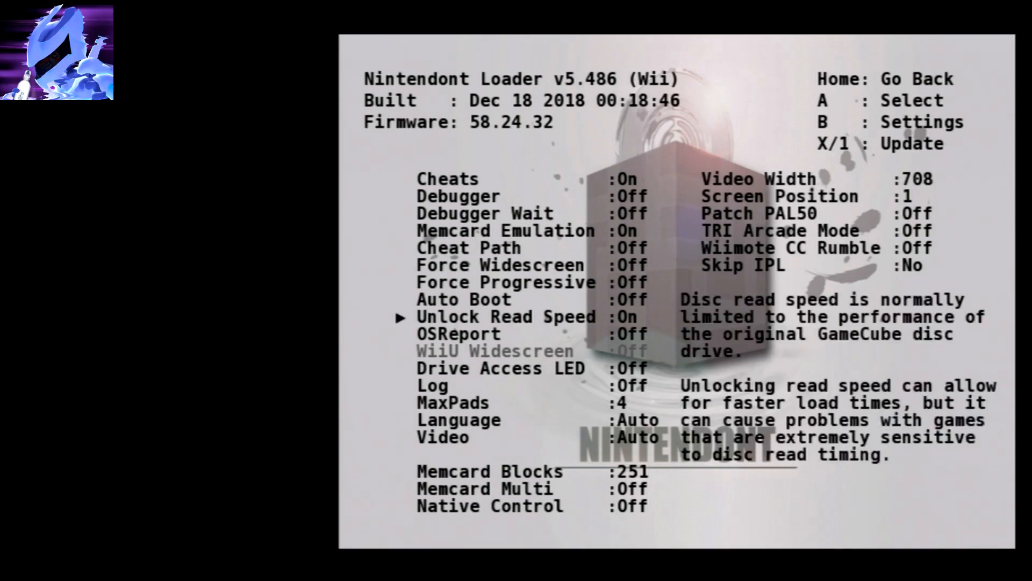
pyautogui.press('down')
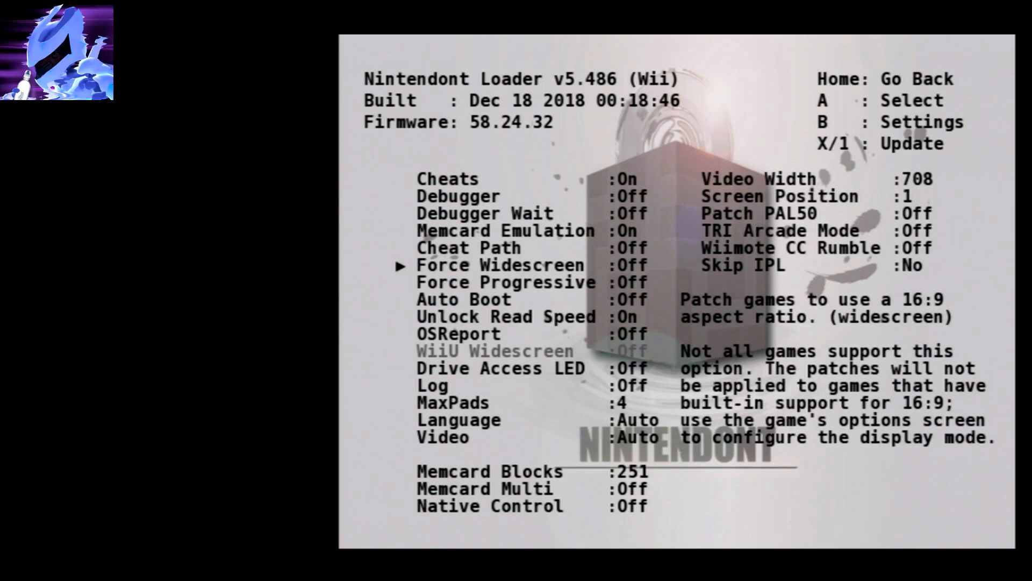
pyautogui.press('Up')
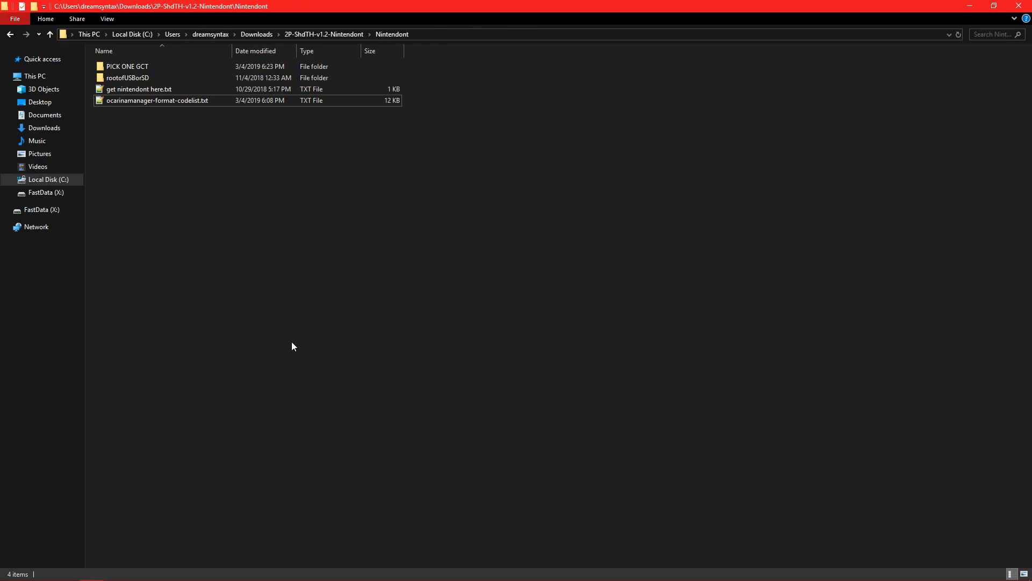
# View ocarinamanager-format-codelist.txt in Notepad++ and close it
pyautogui.click(156, 100)
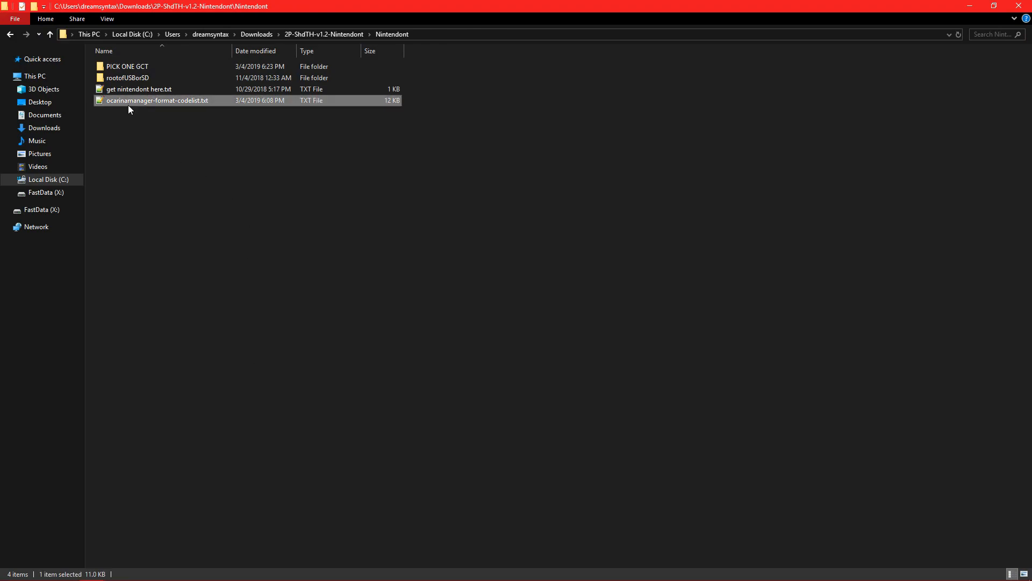
pyautogui.doubleClick(157, 100)
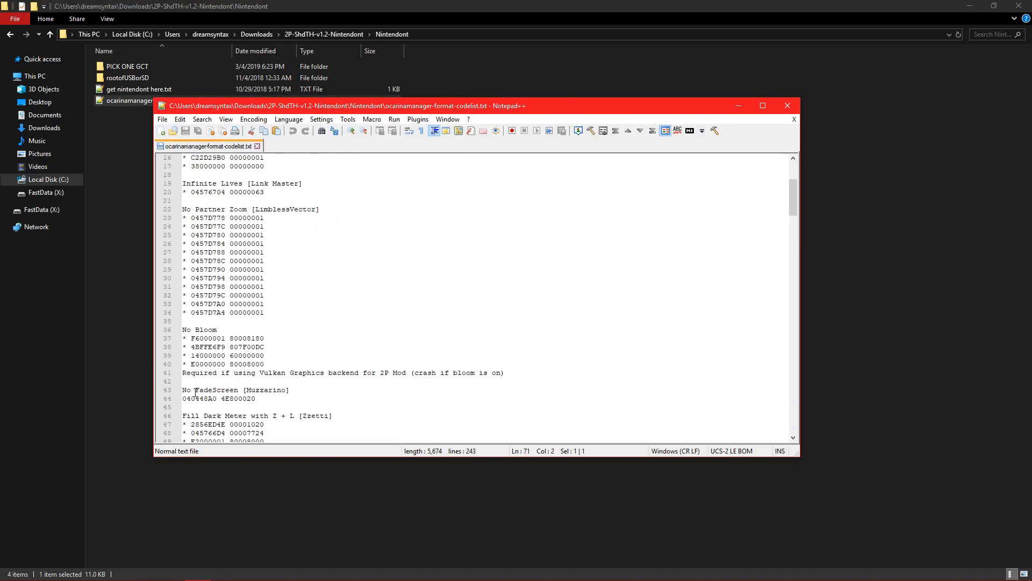
pyautogui.click(787, 105)
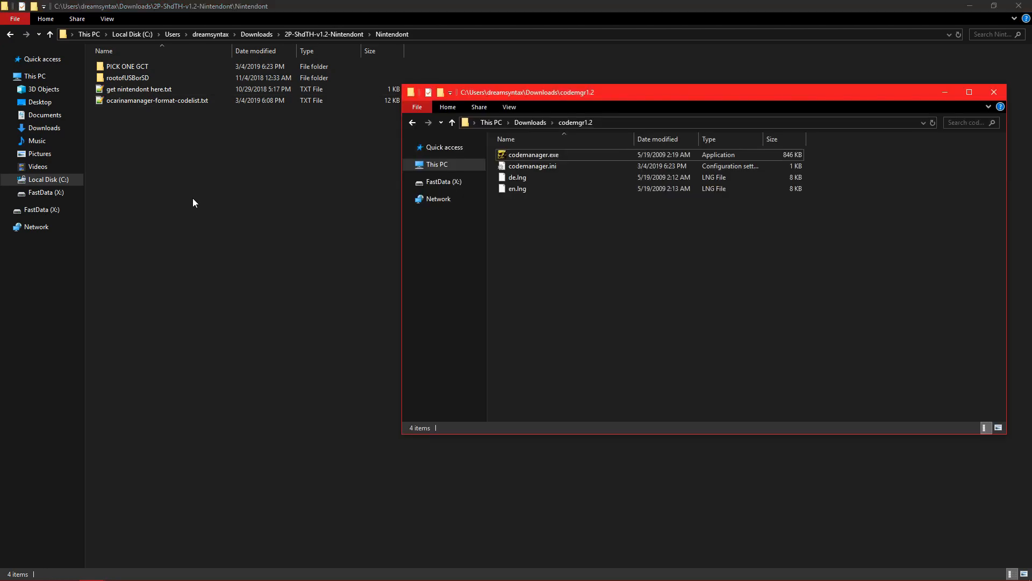
# Load ocarinamanager-format-codelist.txt into Gecko Cheat Code Manager
pyautogui.click(533, 154)
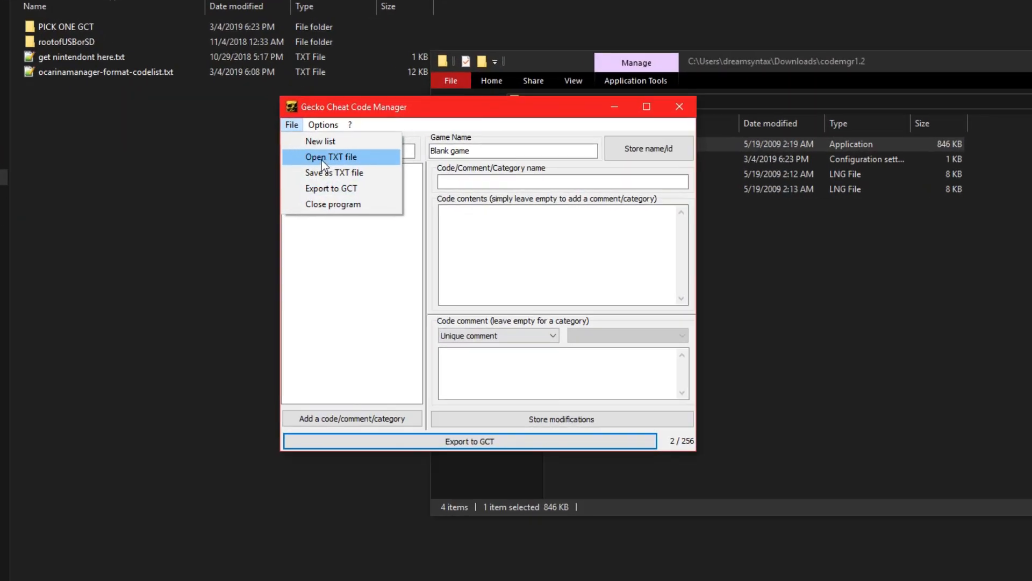
pyautogui.click(330, 157)
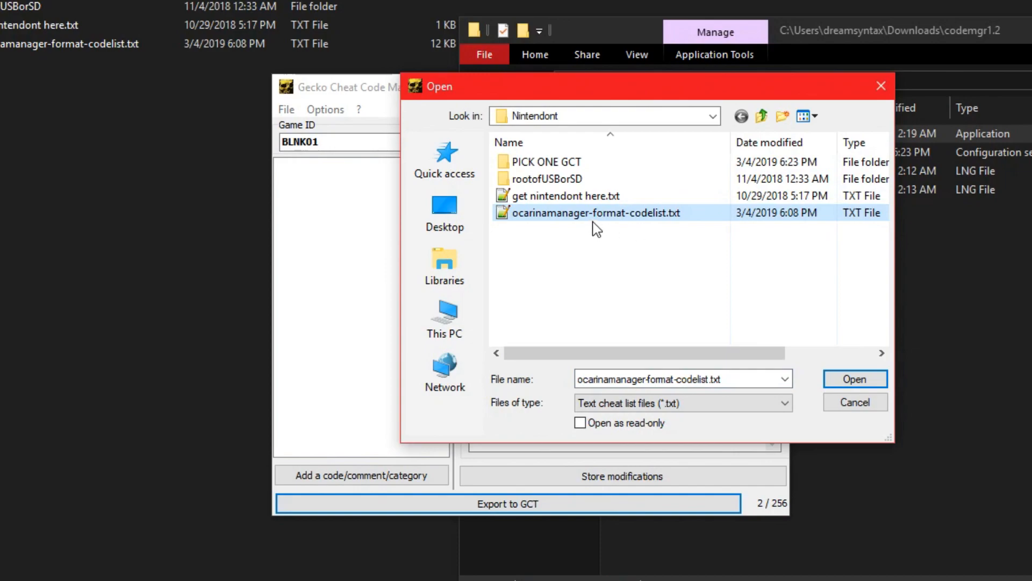
pyautogui.click(853, 379)
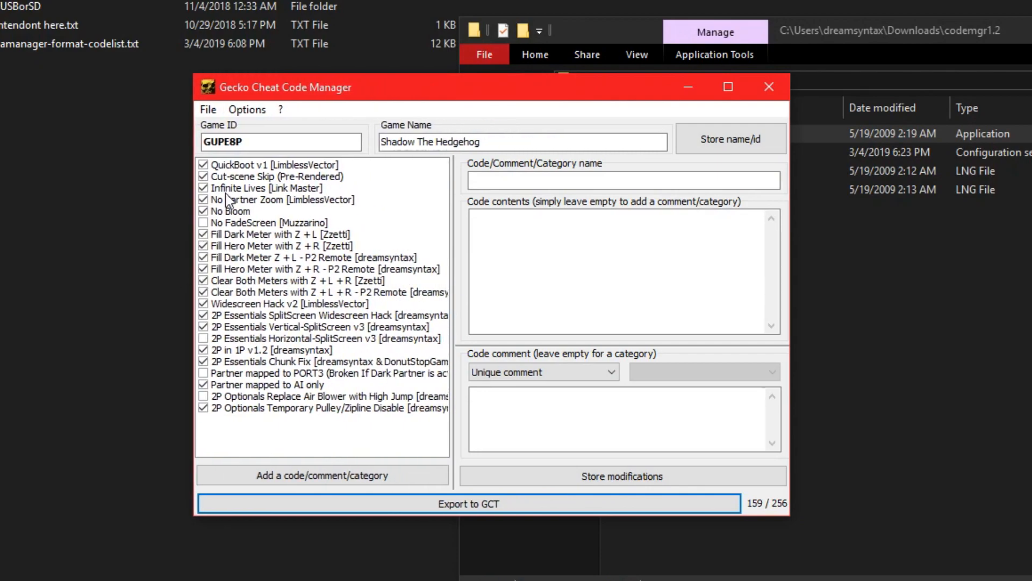
# Disable the No Bloom and temporary pulley/zipline disable codes
pyautogui.click(230, 211)
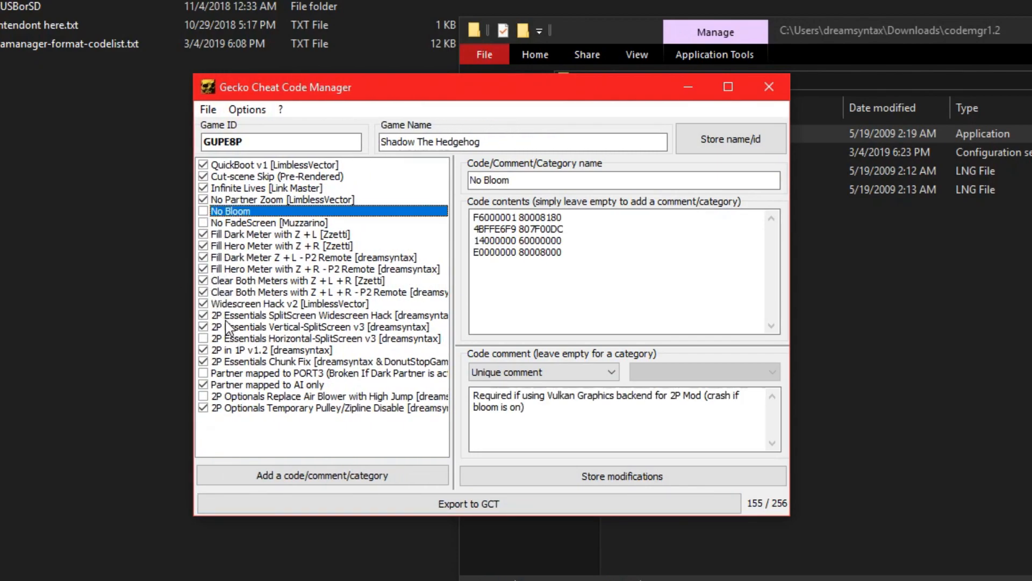
pyautogui.click(317, 326)
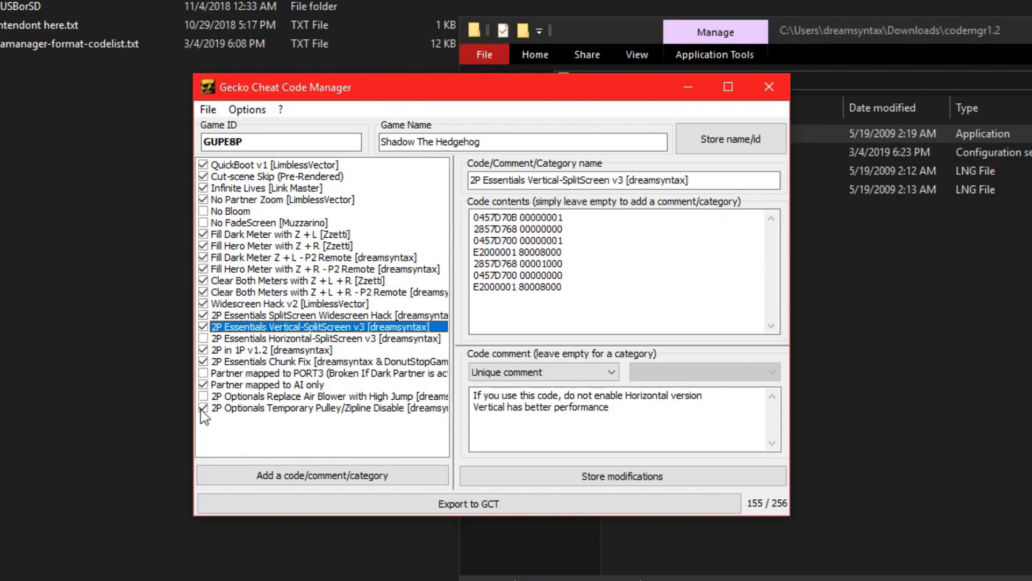
pyautogui.click(329, 408)
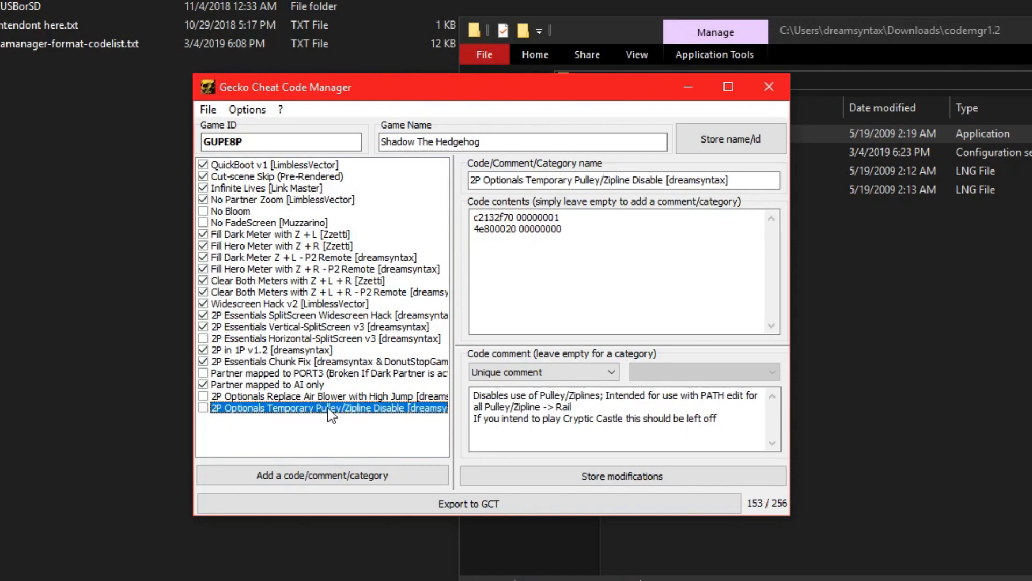
# Switch partner control from AI to PORT3 and enable Air Blower High Jump
pyautogui.click(329, 373)
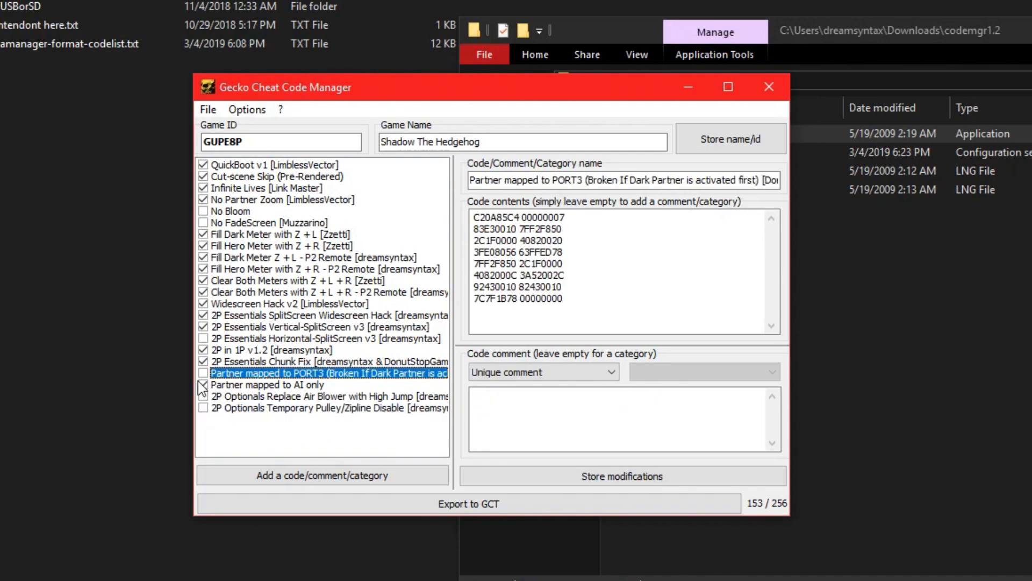
pyautogui.click(269, 384)
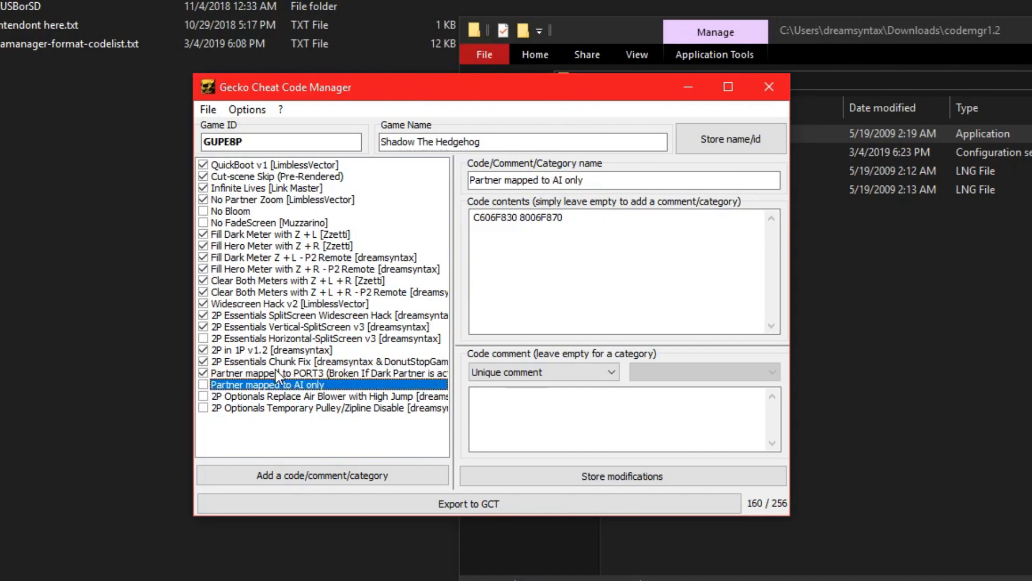
pyautogui.click(328, 374)
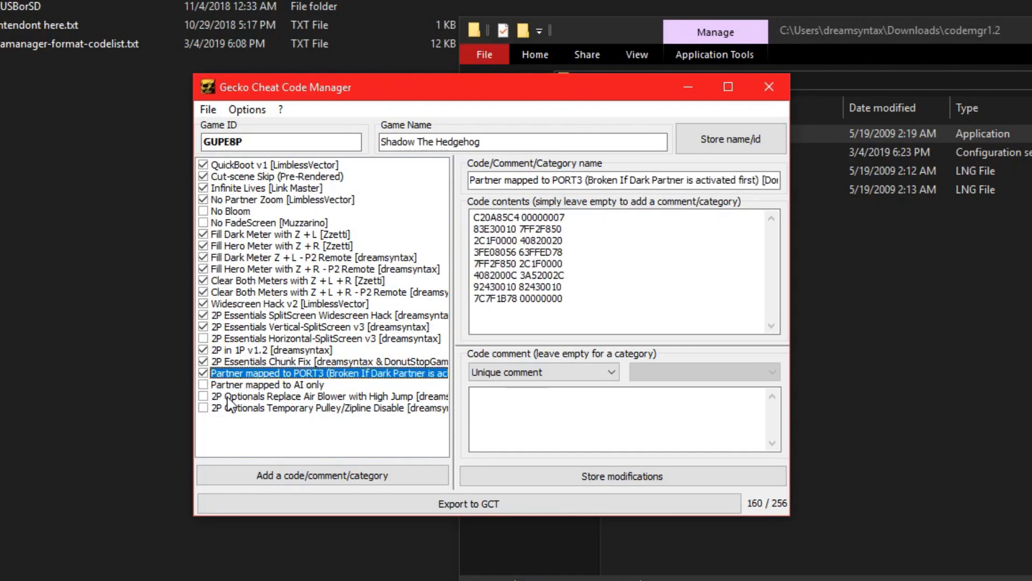
pyautogui.click(322, 396)
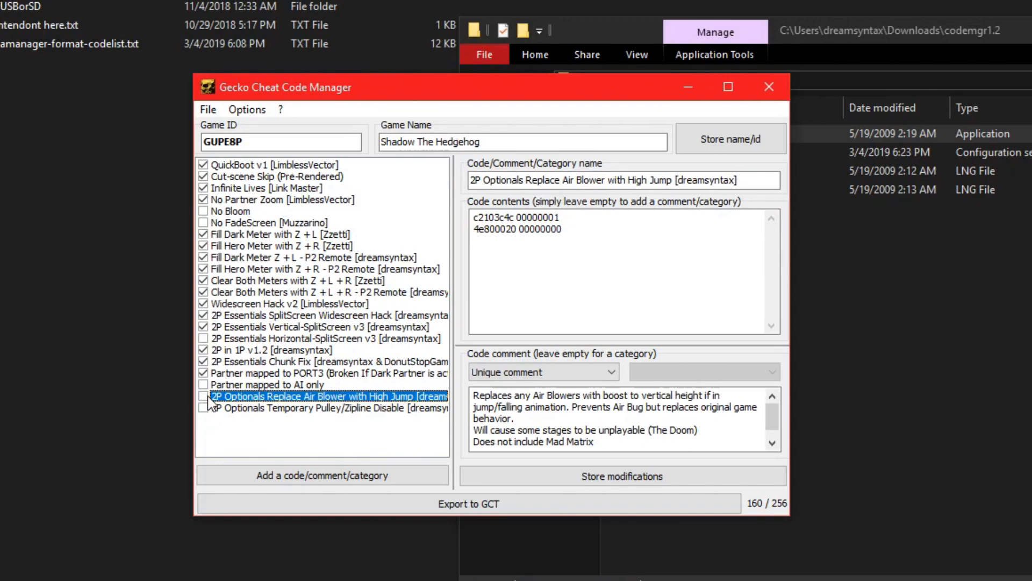
pyautogui.click(203, 396)
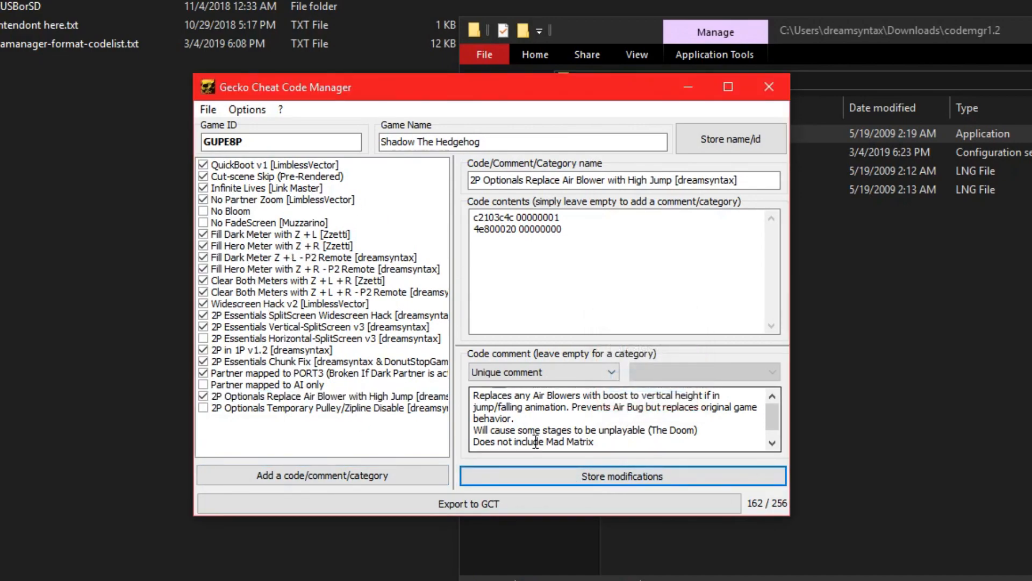
# Store the code modifications when the GCT export reports a drive path error
pyautogui.click(468, 503)
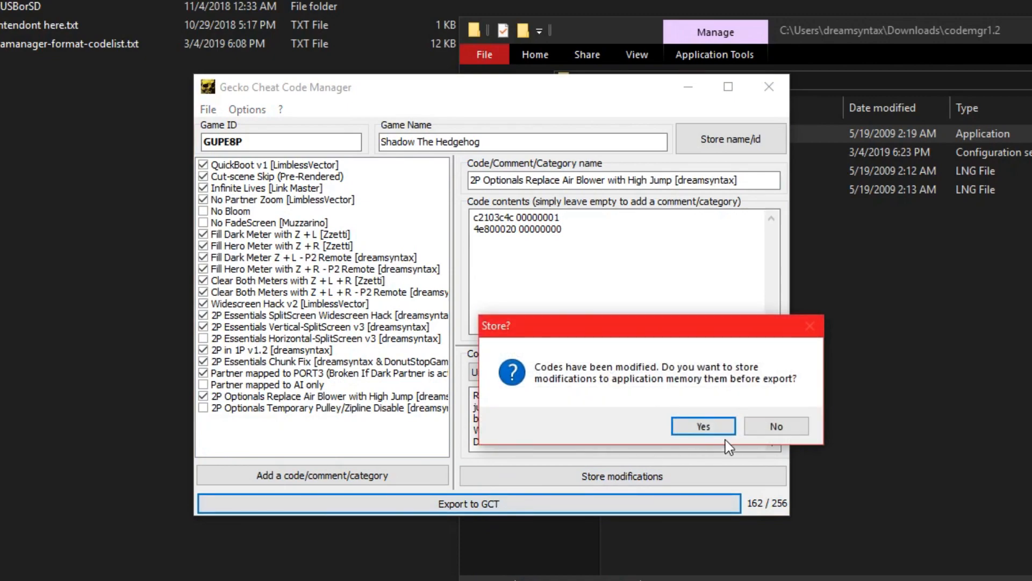
pyautogui.click(703, 426)
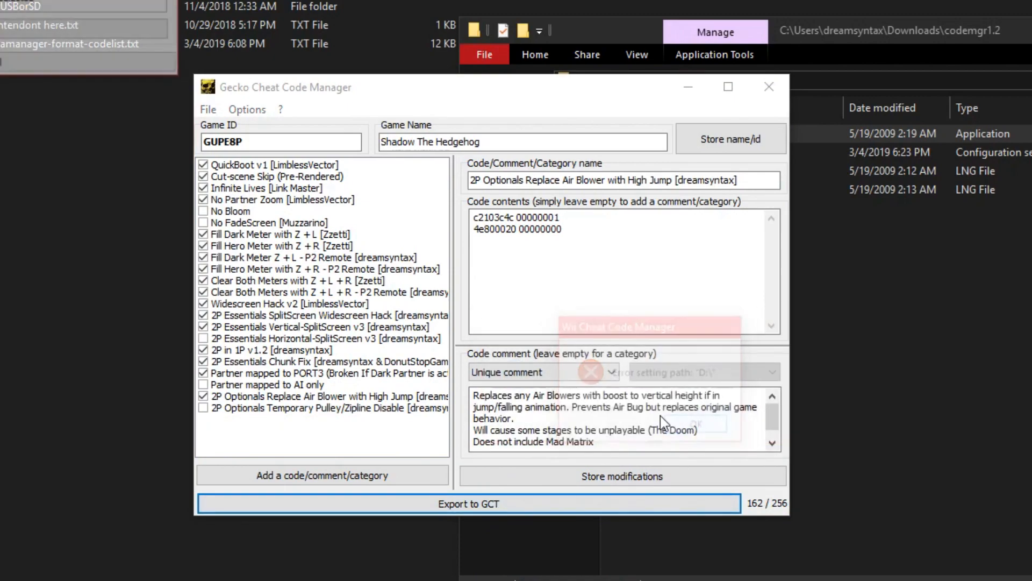
pyautogui.click(468, 503)
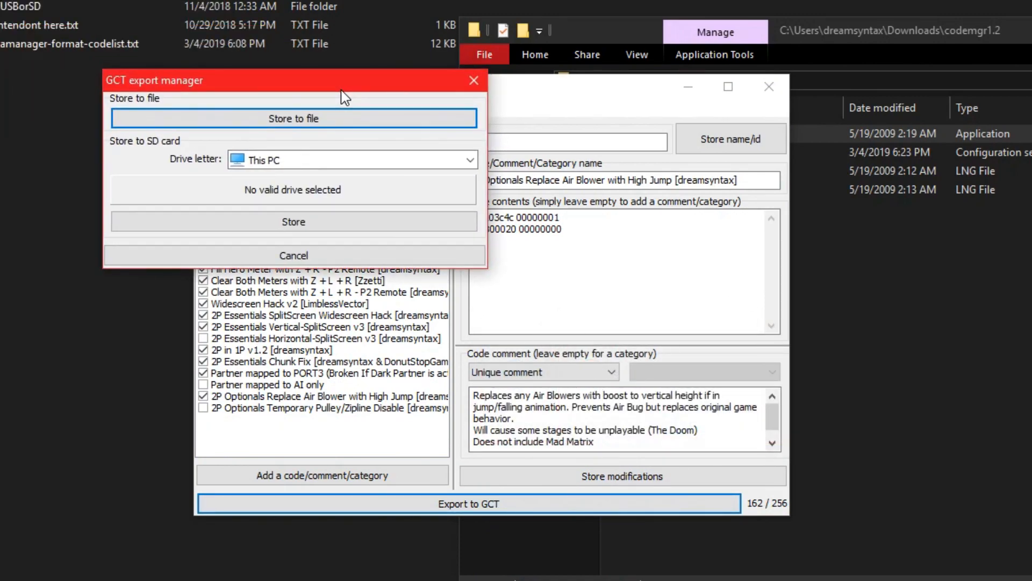
# Export to file as GUPE8P.gct in games\Shadow The Hedgehog [GUPE8P]
pyautogui.click(292, 118)
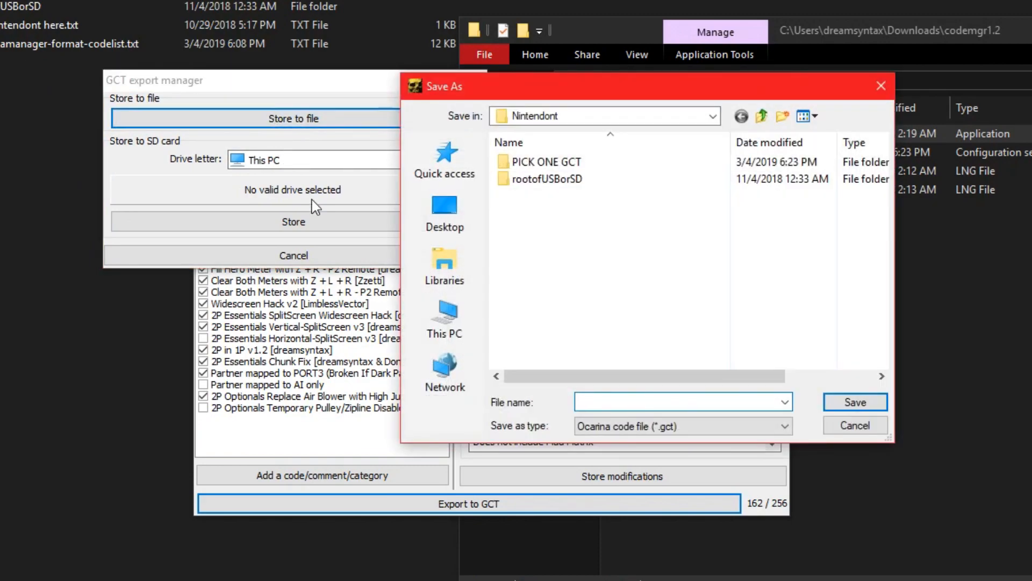
pyautogui.click(444, 319)
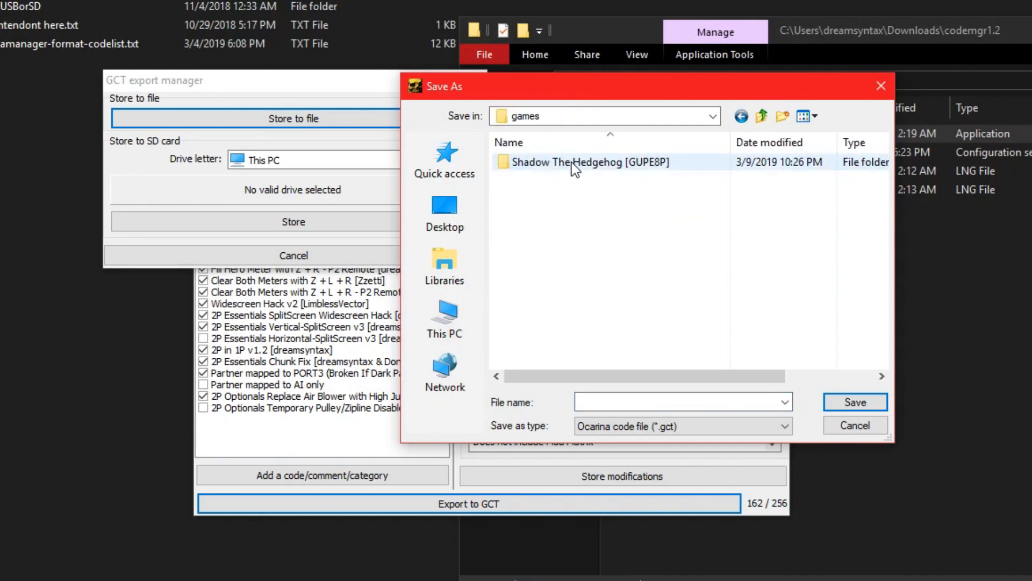
pyautogui.doubleClick(591, 163)
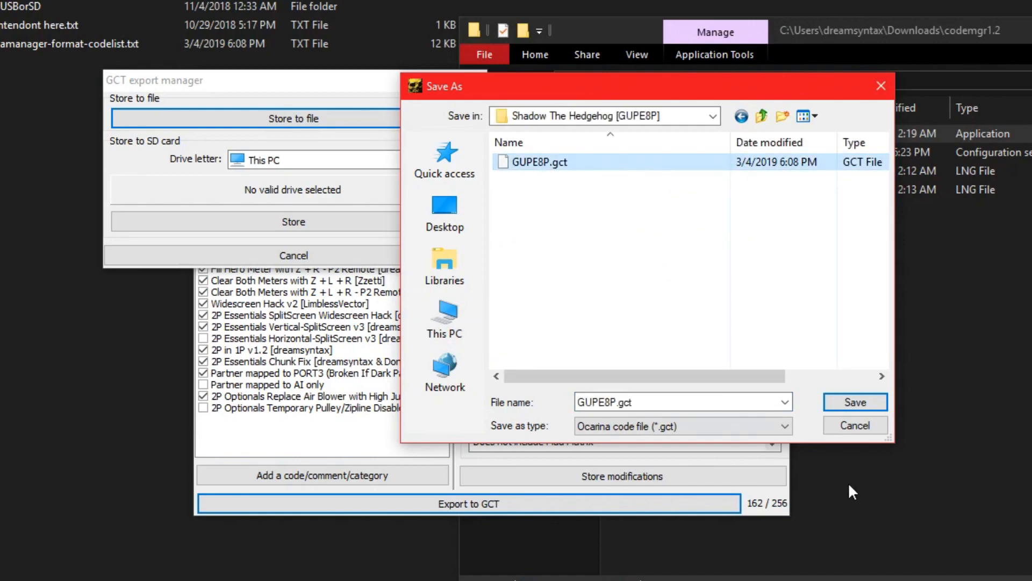